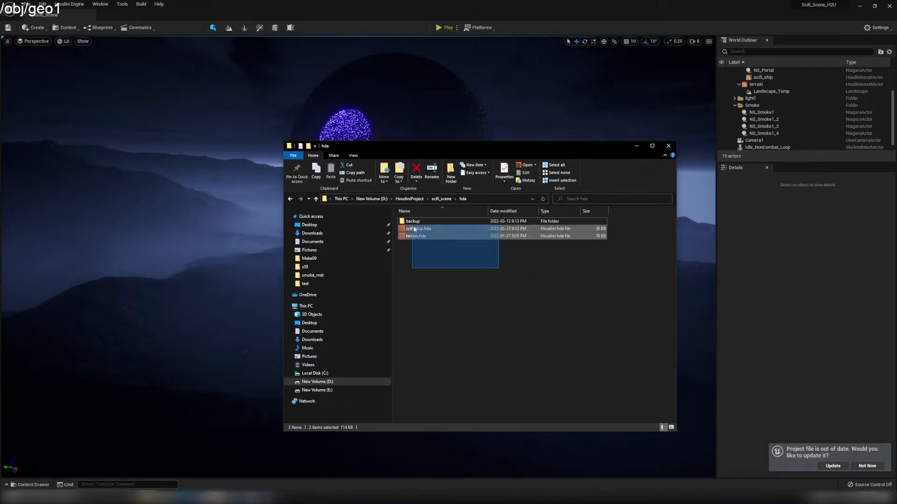
- Dismiss the File Explorer folder of ship and terrain HDA files to reveal the sci-fi ship level
left_click(412, 222)
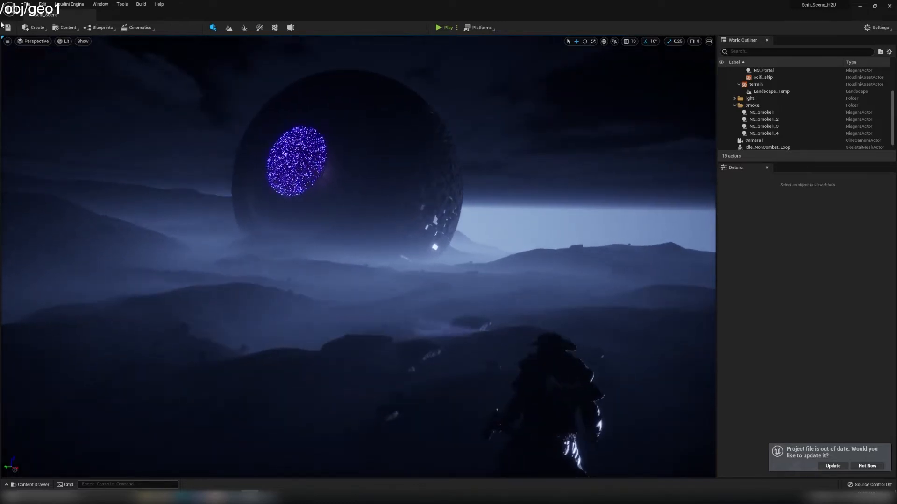
mouse_move(69, 4)
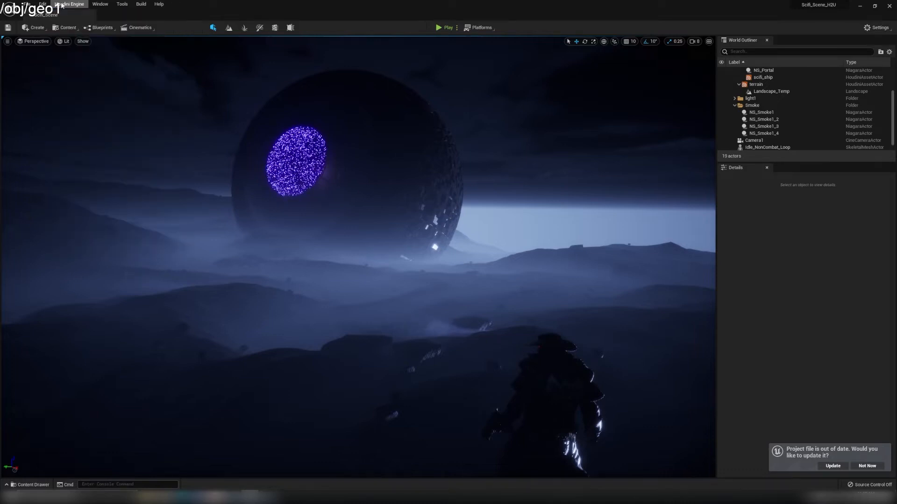
left_click(26, 3)
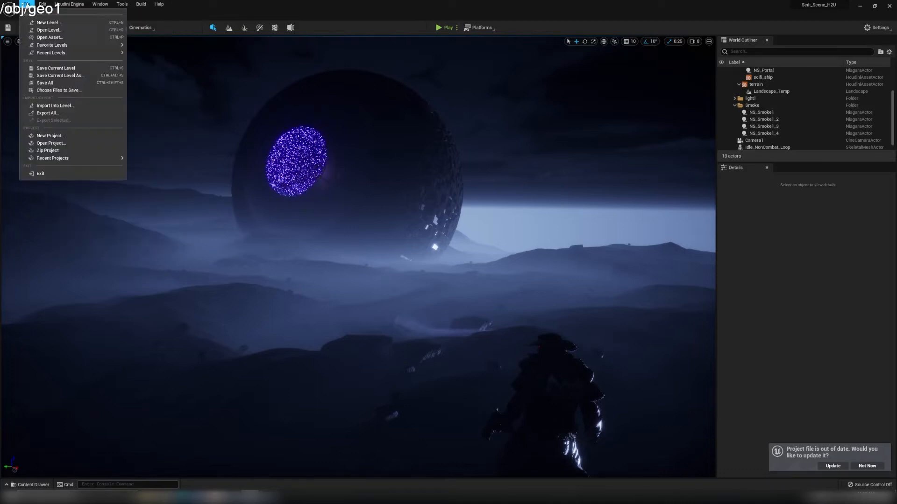
mouse_move(42, 4)
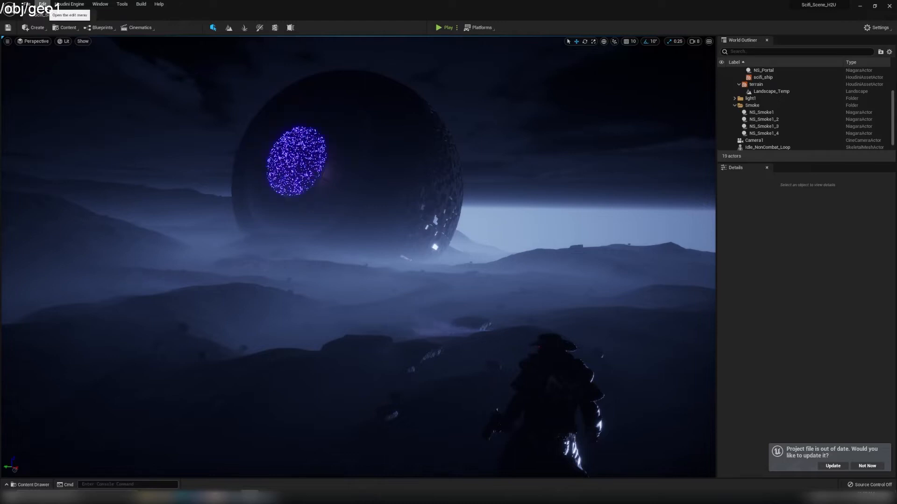
left_click(24, 4)
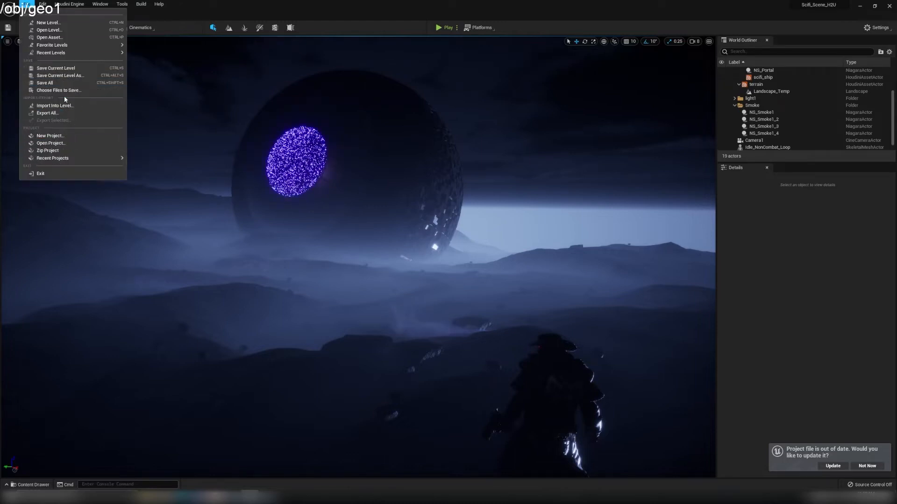
mouse_move(52, 45)
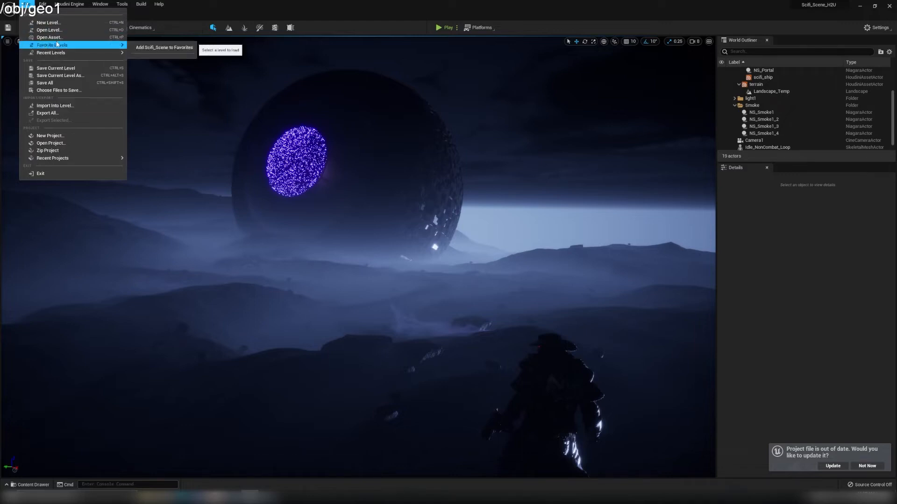
left_click(42, 3)
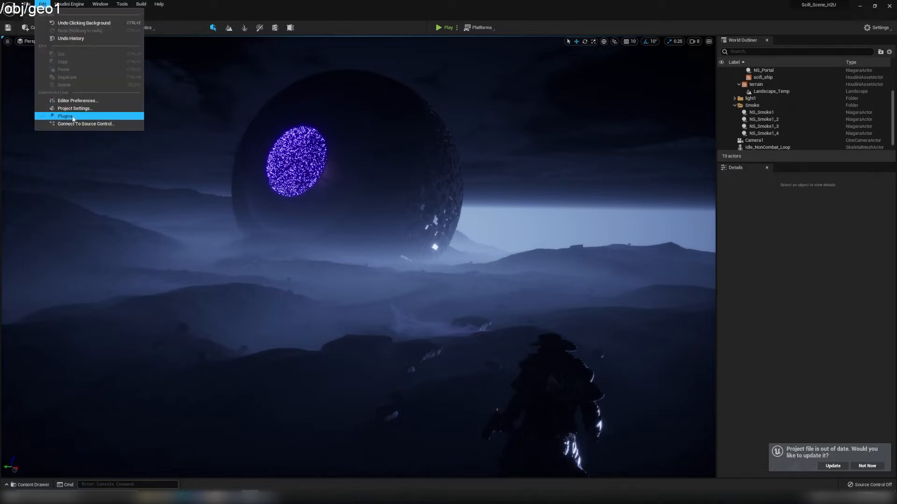
left_click(65, 116)
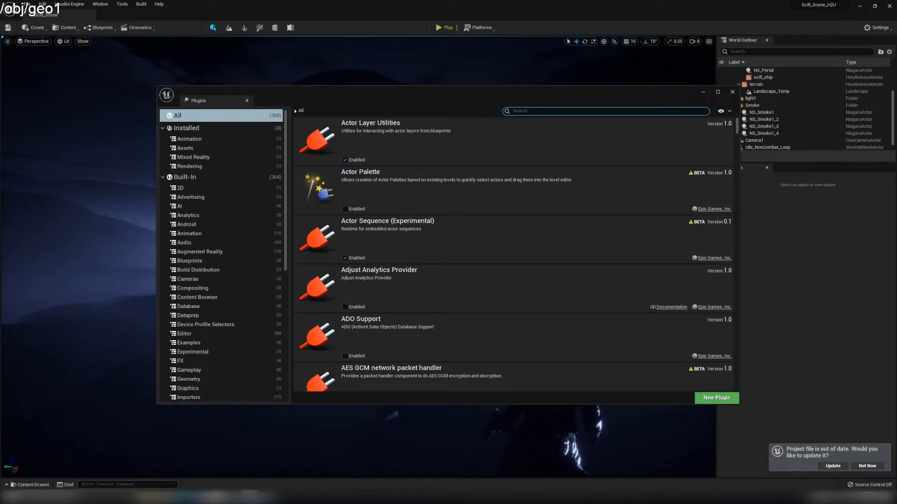
type("houdini")
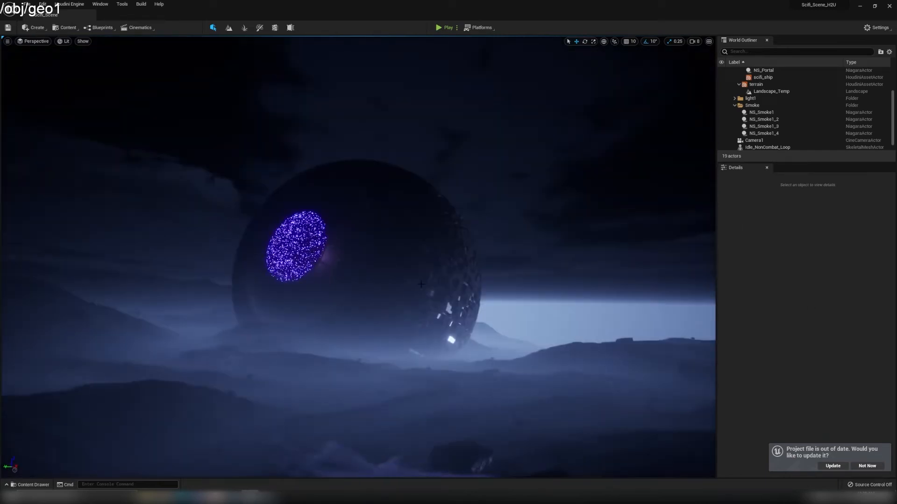
left_click(763, 78)
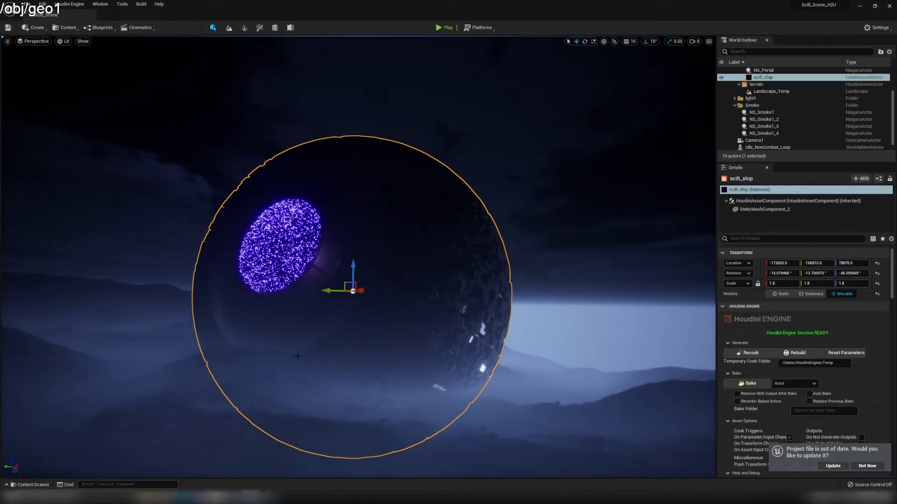
left_click(32, 485)
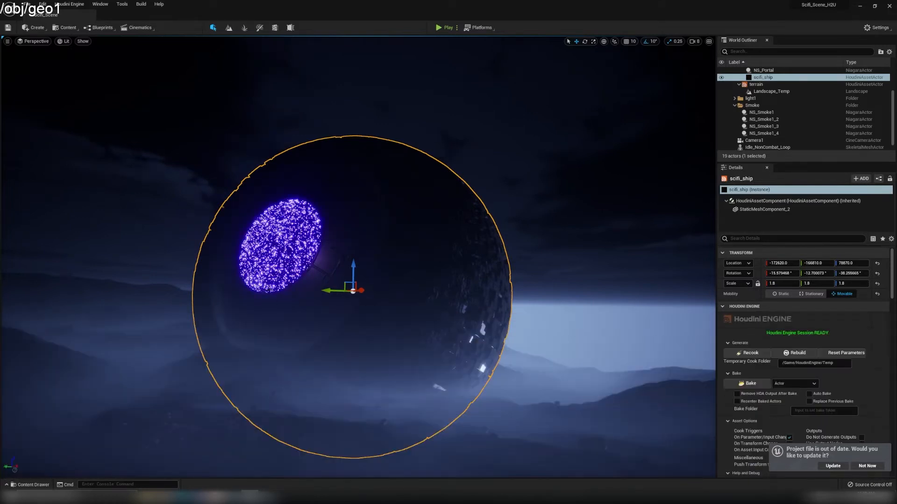
left_click(30, 484)
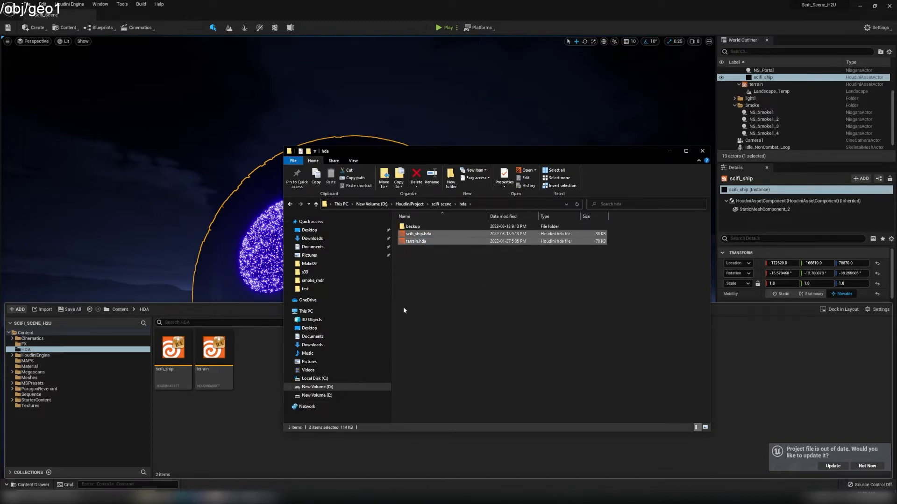
left_click(702, 152)
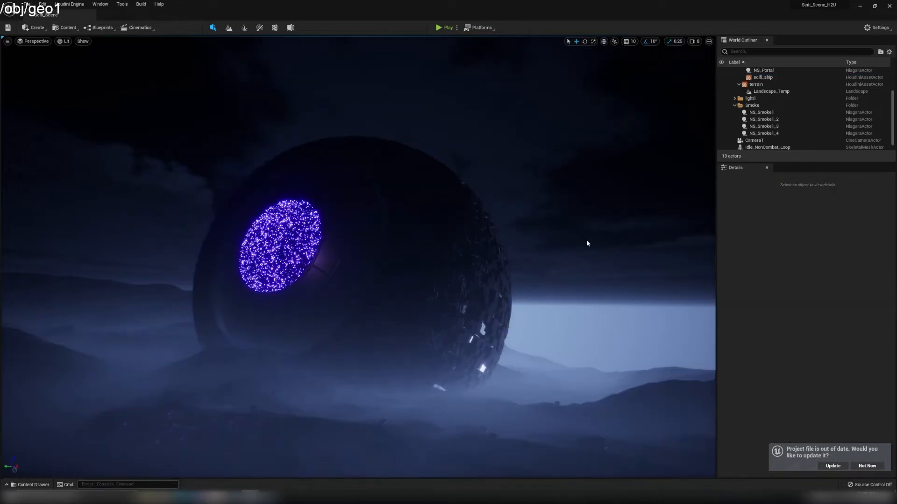
- Drag the scifi_ship HDA from the Content Drawer into the level, creating scifi_ship2 beside the original
left_click(33, 485)
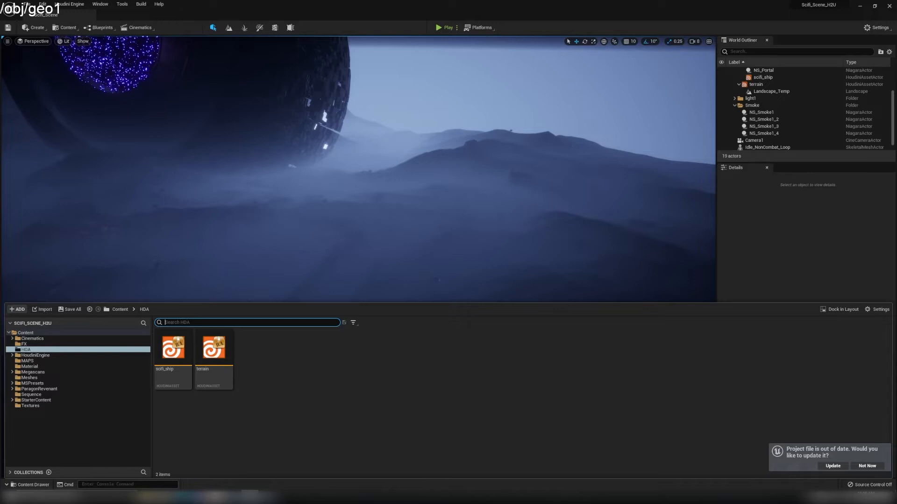
mouse_move(649, 398)
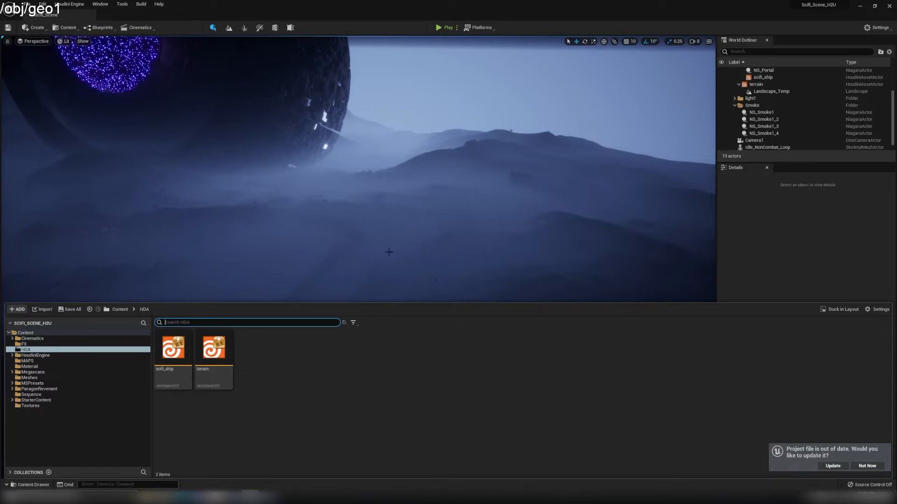
left_click(173, 348)
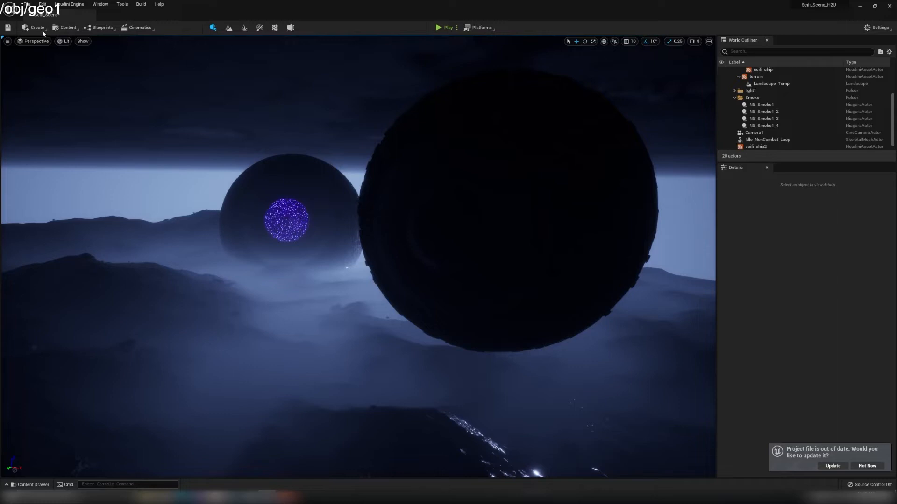
left_click(67, 27)
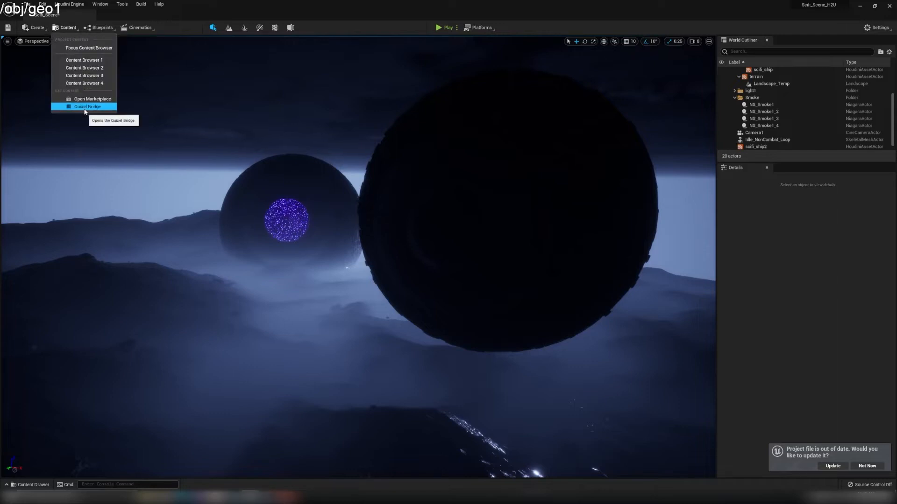
left_click(87, 106)
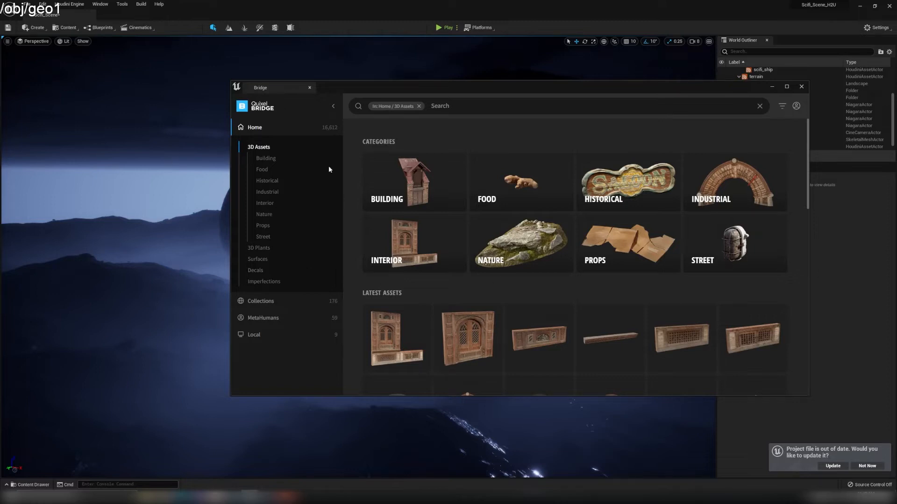
scroll("down", 3)
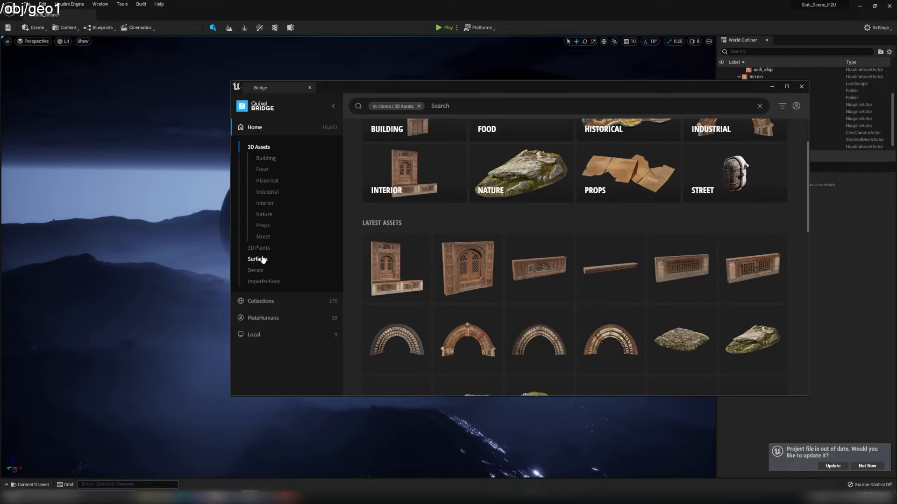
left_click(258, 259)
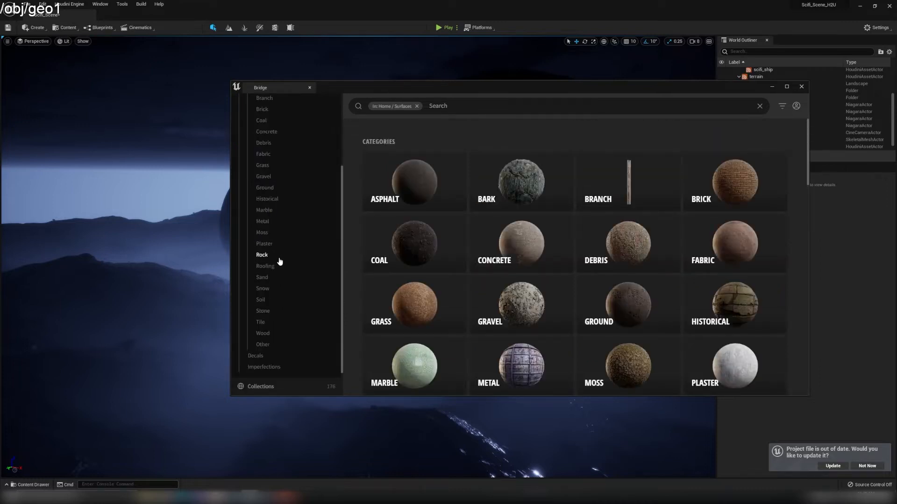
mouse_move(288, 223)
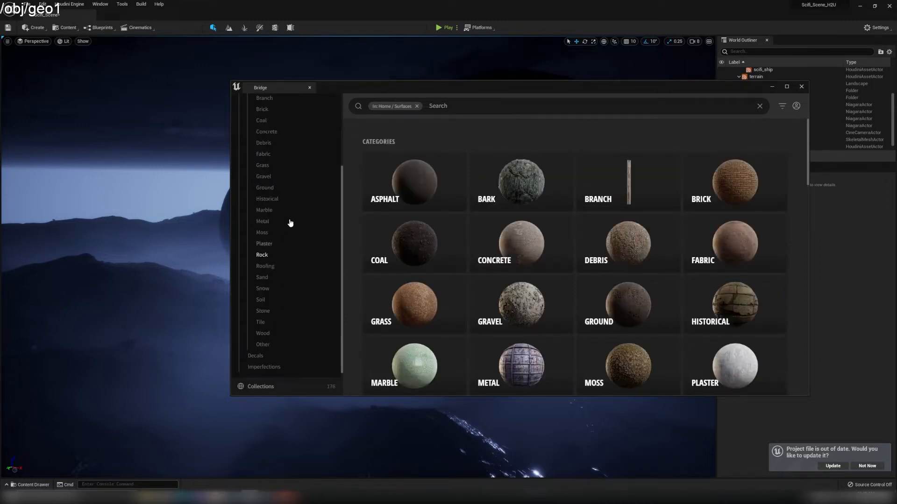
left_click(262, 221)
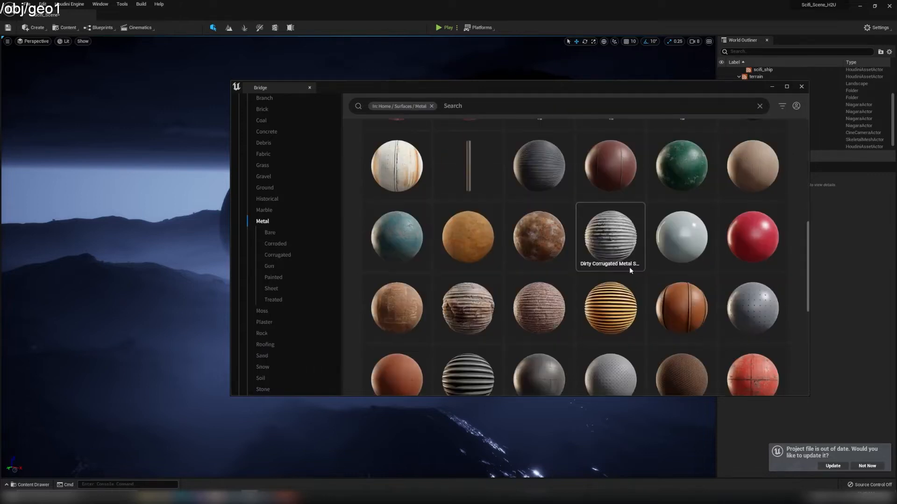
scroll("down", 3)
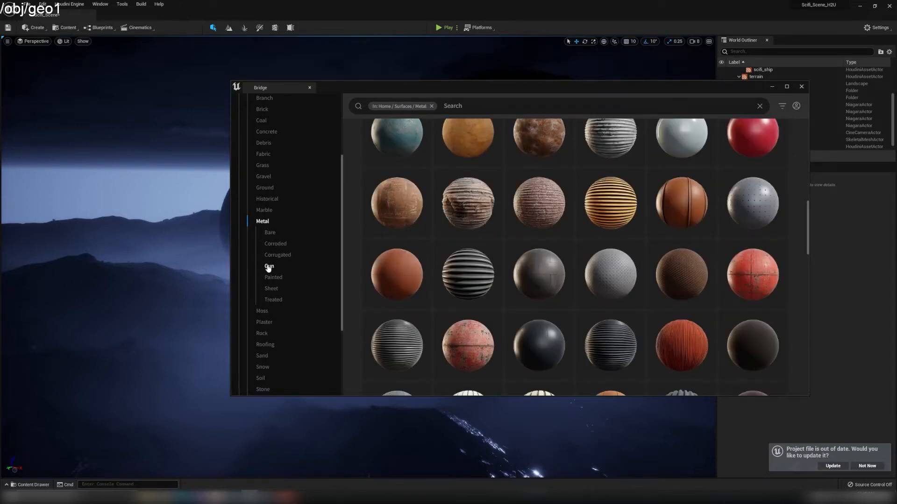
left_click(269, 266)
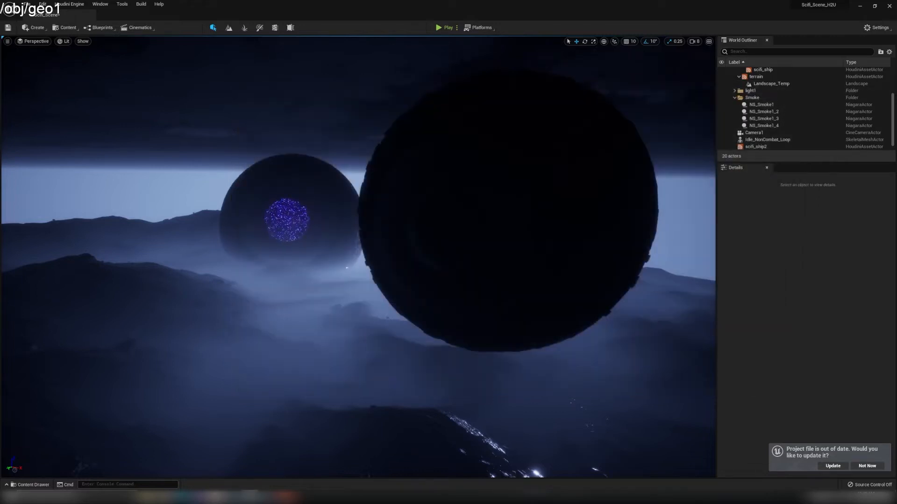
- Inspect MI_Scratched_Painted_Iron from the Material folder and show its asset actions
left_click(29, 485)
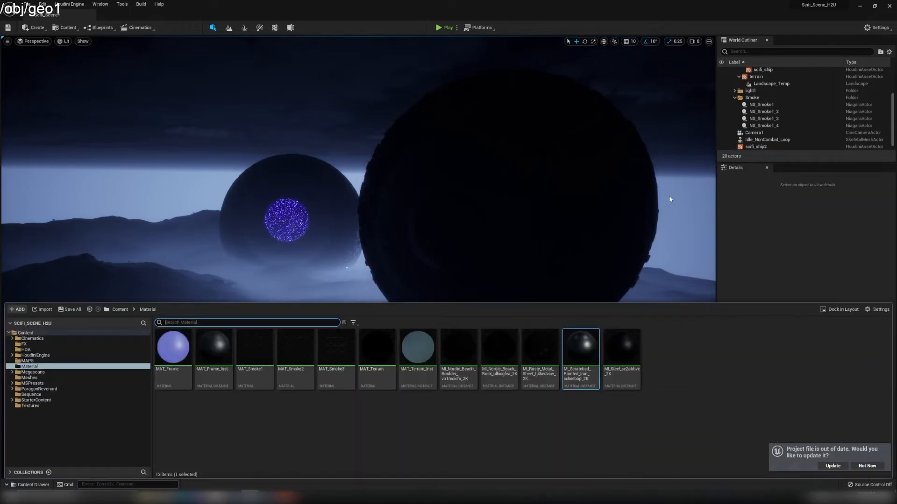
mouse_move(589, 355)
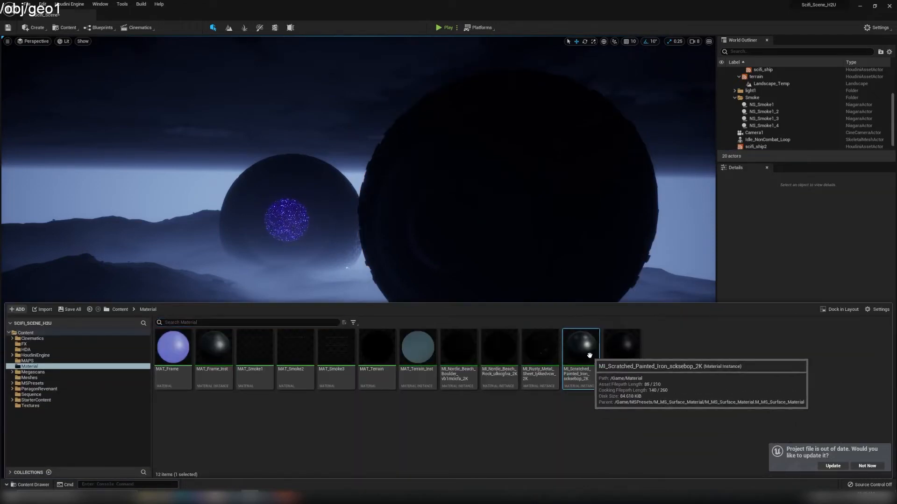
double_click(581, 347)
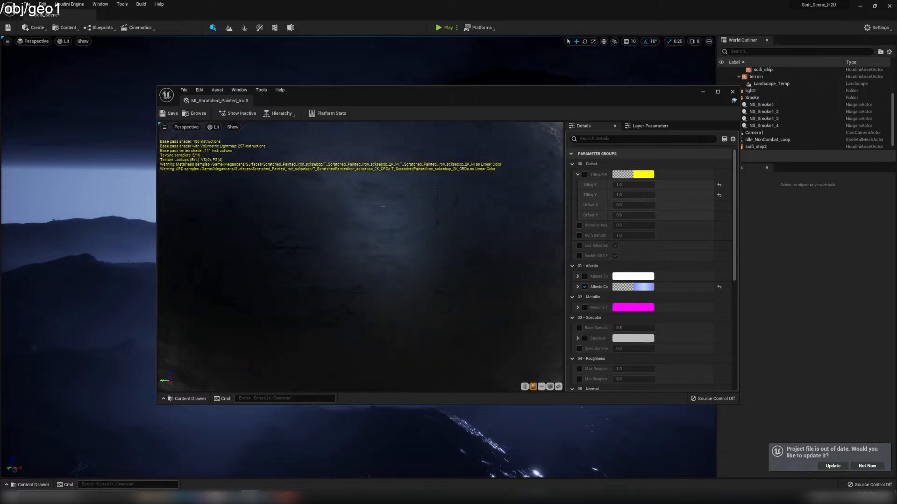
left_click(732, 92)
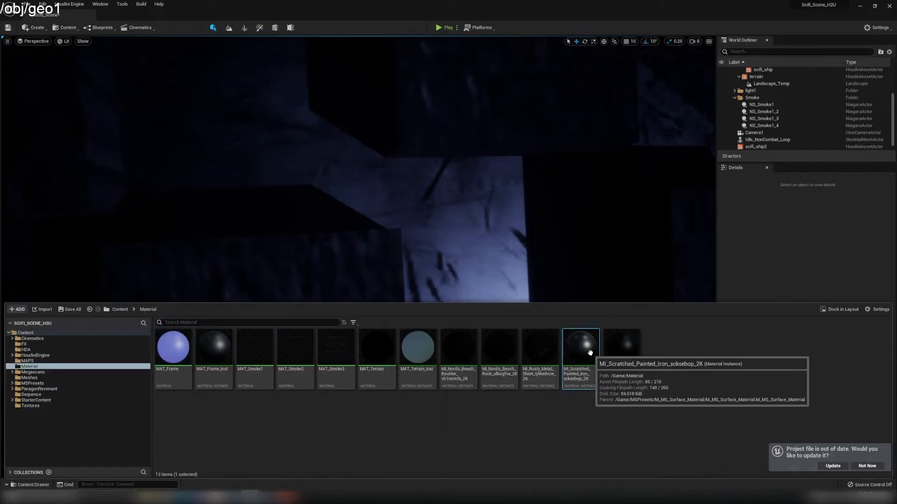
right_click(579, 347)
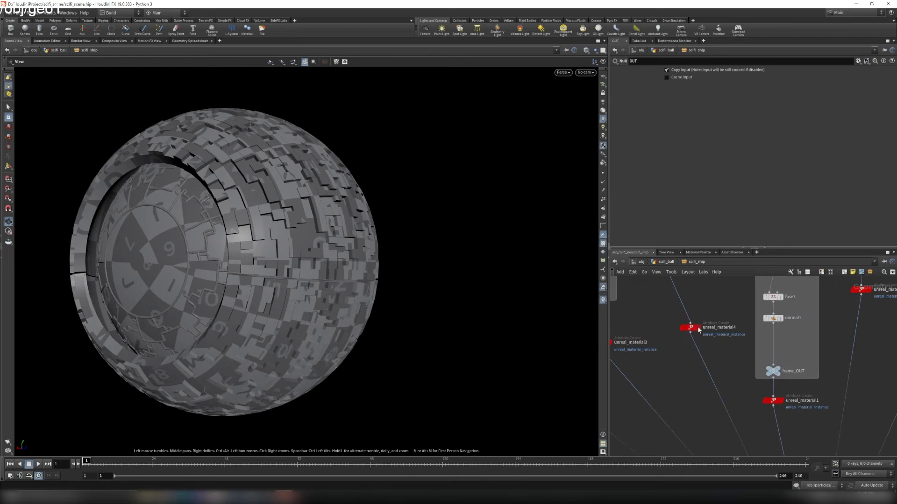
- Place an Unreal Material attribute node and view unreal_material4's scratched painted iron instance path
left_click(690, 327)
type("unrea")
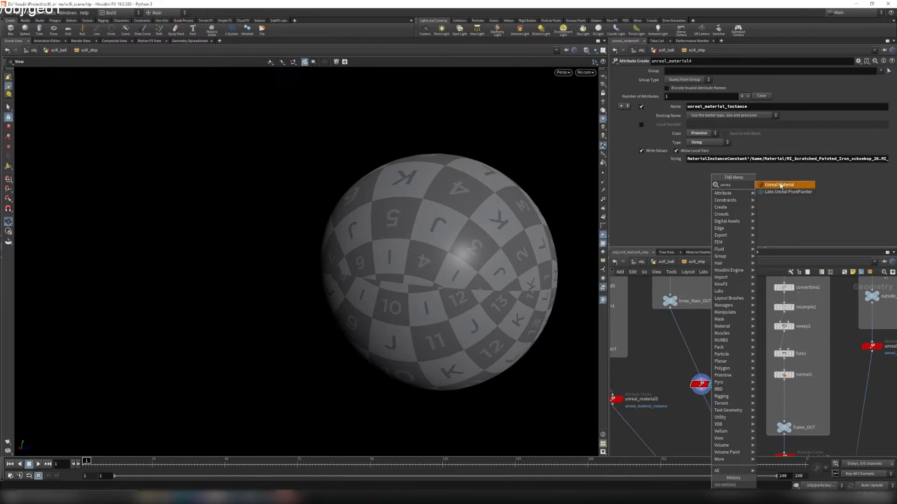
left_click(779, 184)
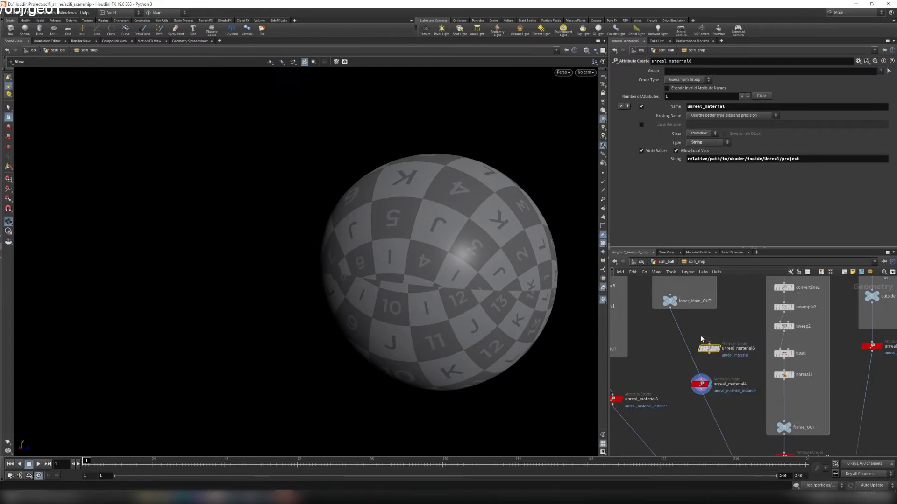
left_click(700, 384)
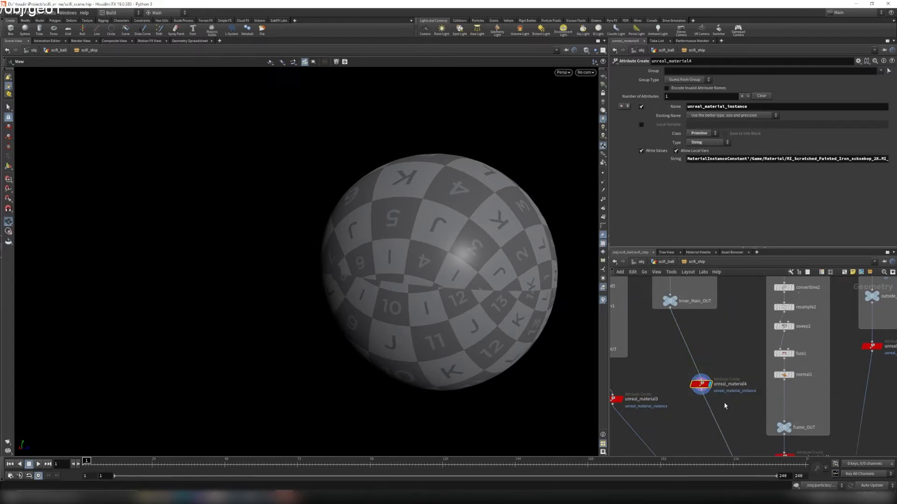
mouse_move(700, 324)
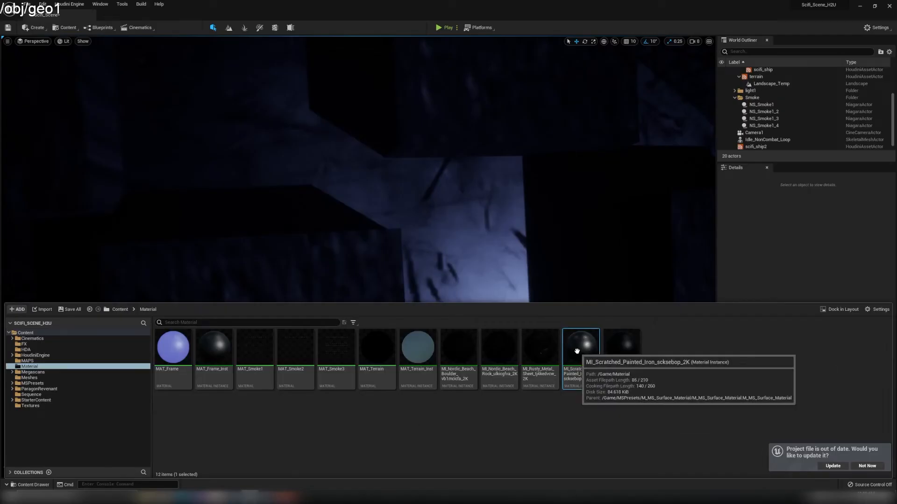
double_click(580, 348)
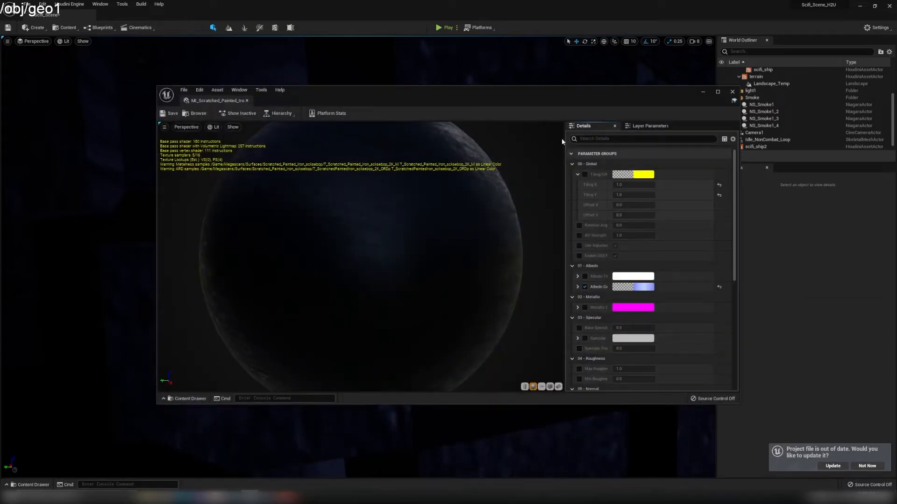
left_click(731, 92)
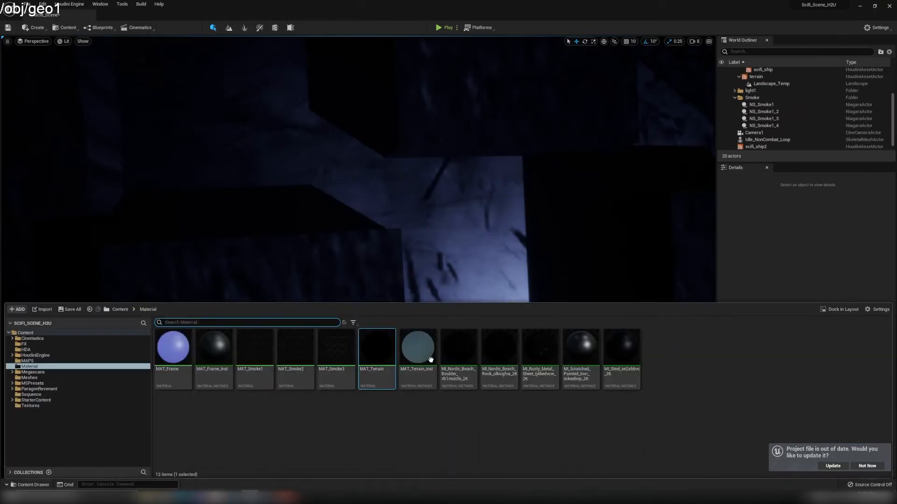
right_click(376, 348)
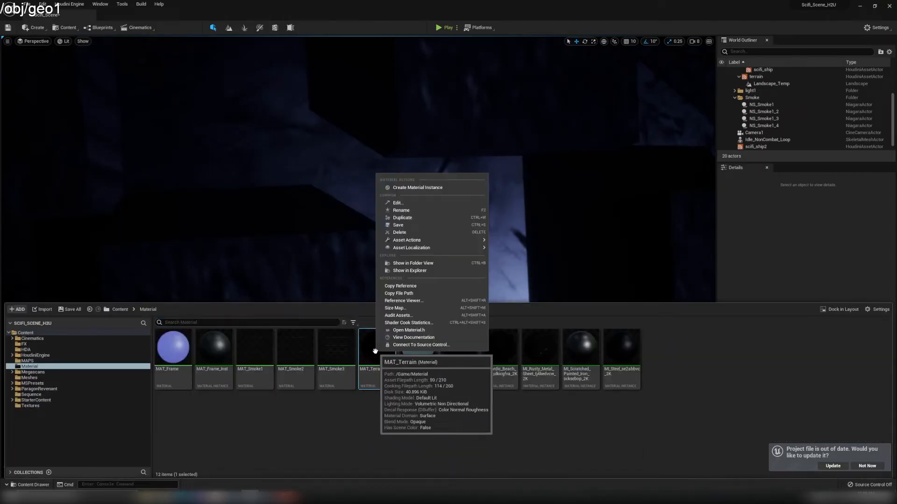
mouse_move(417, 188)
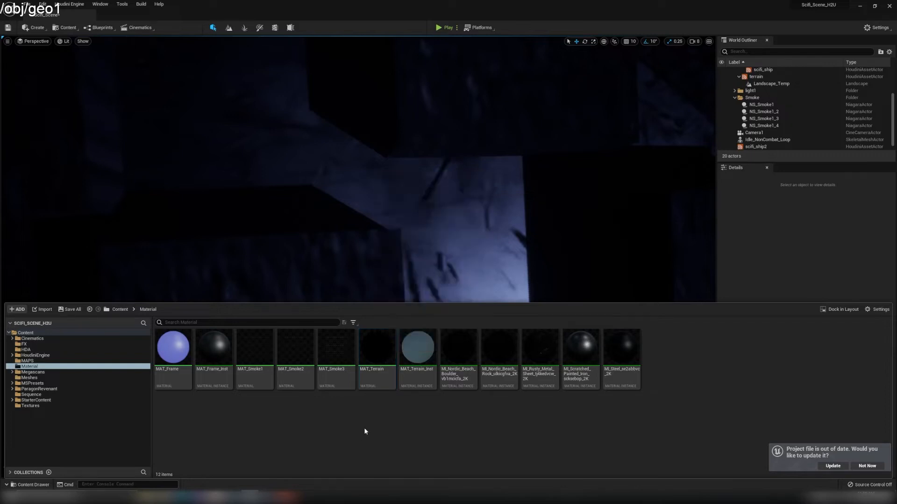
- Return to Houdini and select unreal_material4 to compare its material path with the Unreal asset
left_click(579, 348)
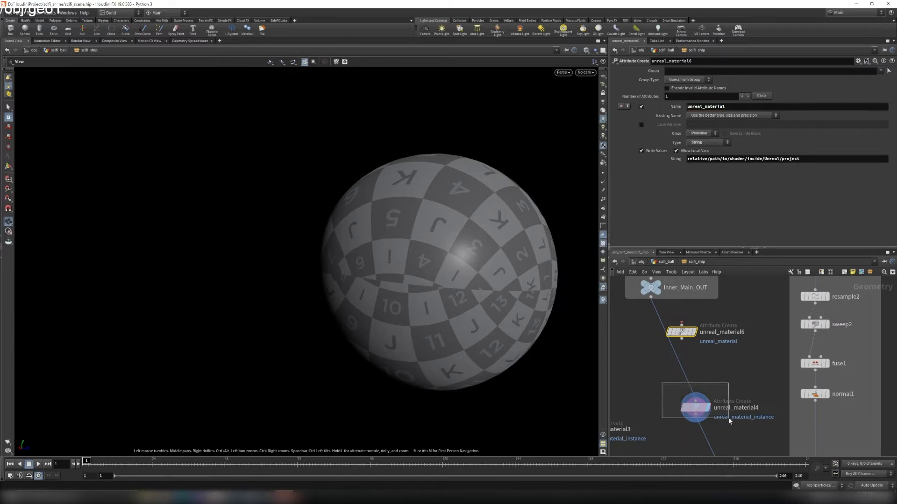
left_click(695, 407)
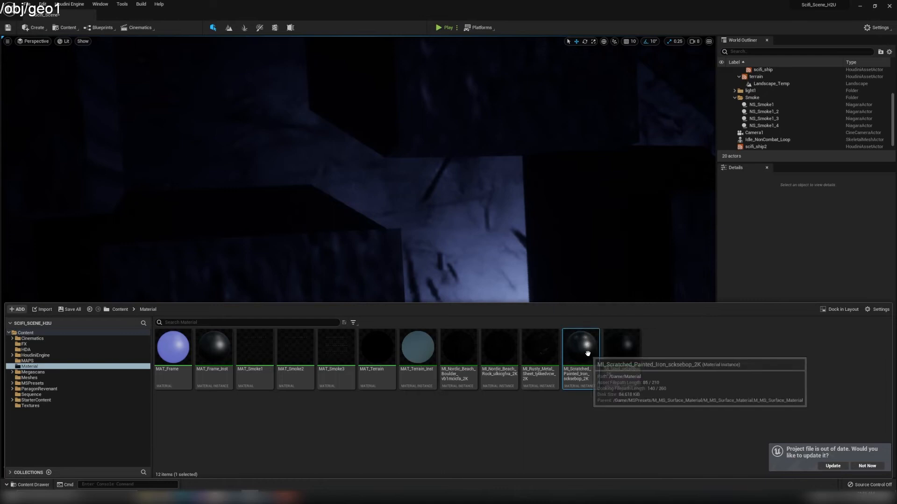
mouse_move(268, 471)
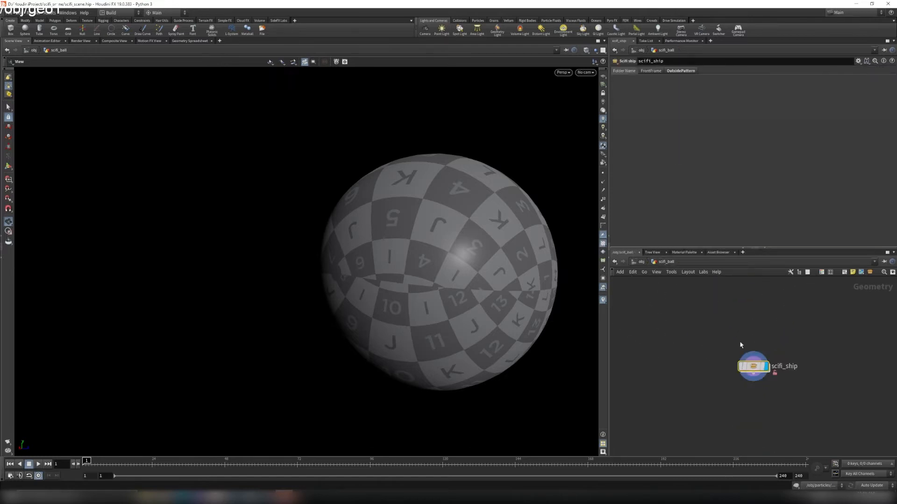
right_click(753, 366)
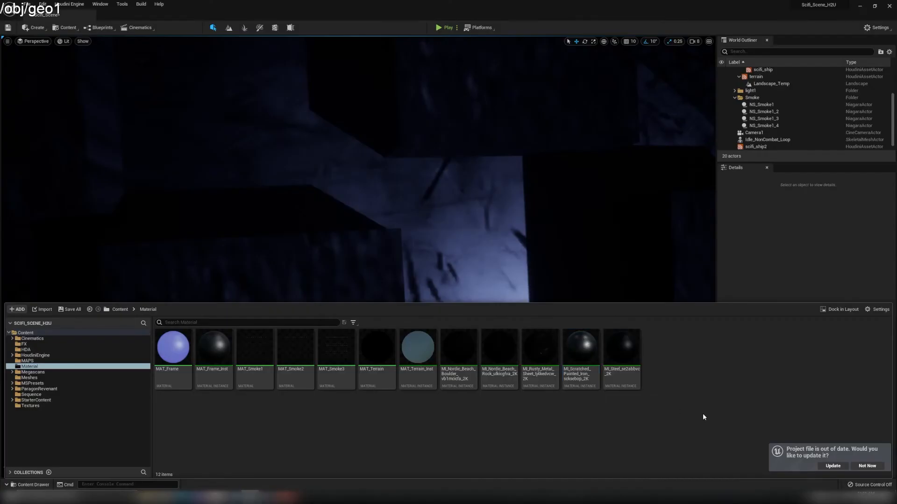
- Delete the scifi_ship2 Houdini asset from the World Outliner, leaving 19 actors
left_click(756, 147)
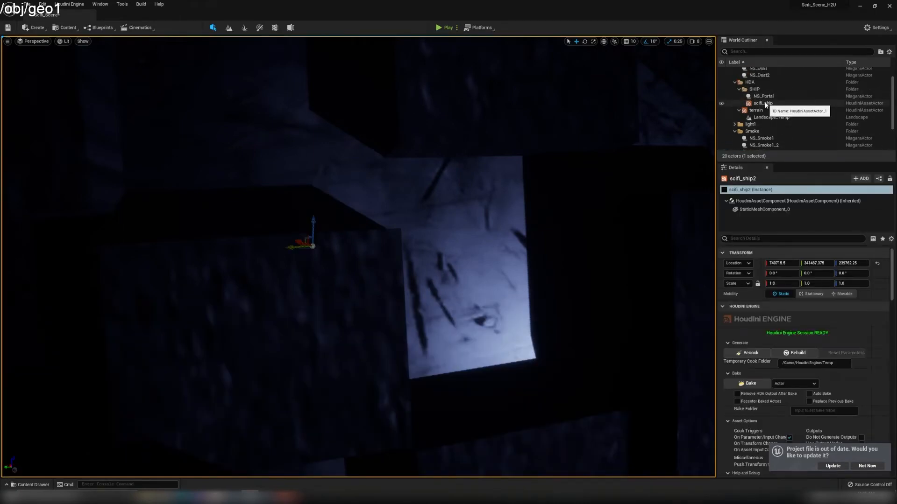
left_click(763, 103)
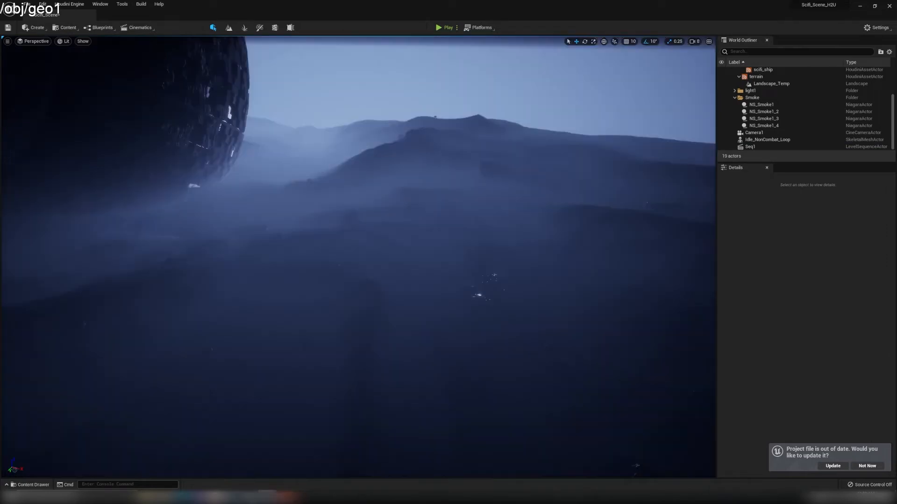
- Select Landscape_Temp in the World Outliner to show its LOD, lighting and rendering details
left_click(770, 83)
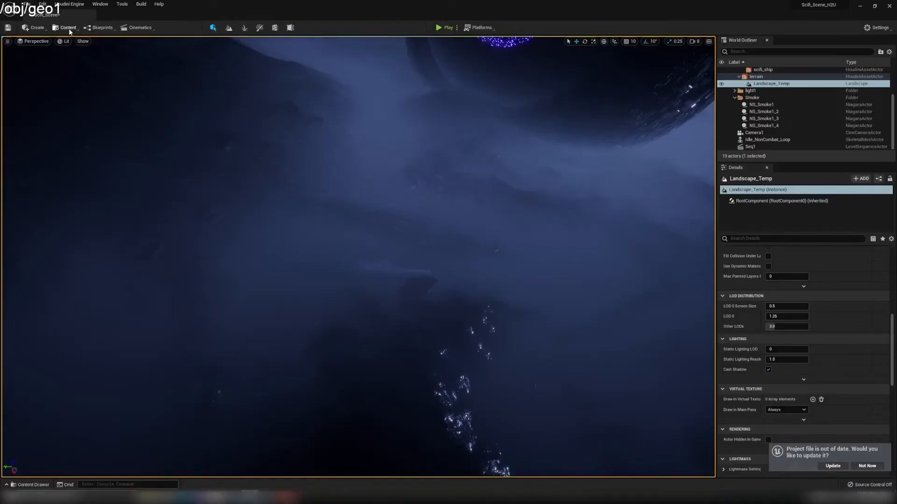
left_click(68, 27)
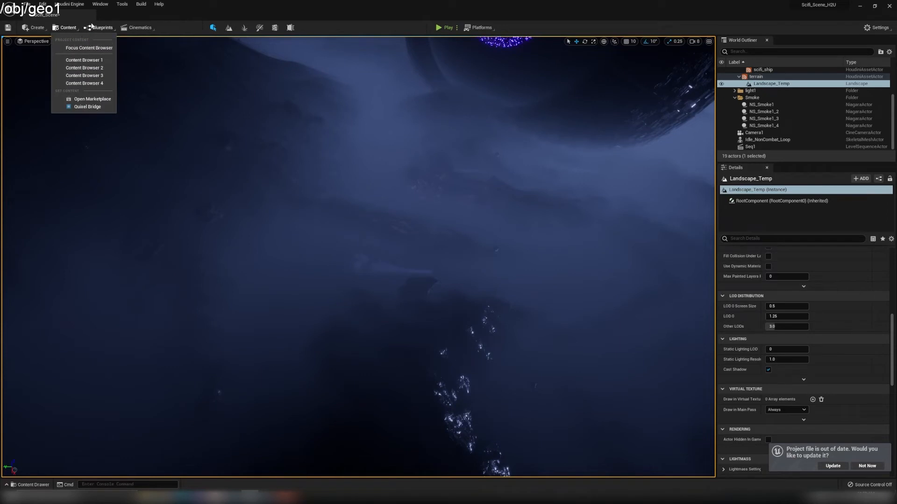
left_click(87, 106)
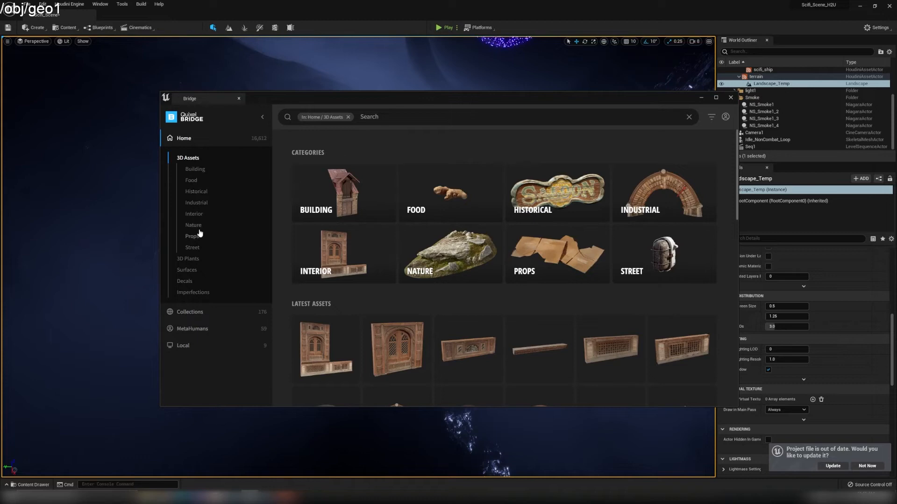
left_click(193, 225)
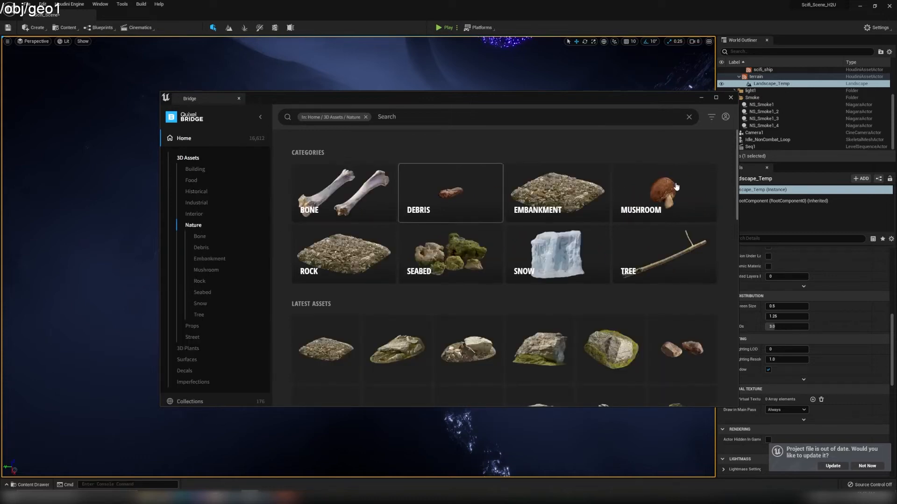
scroll("down", 3)
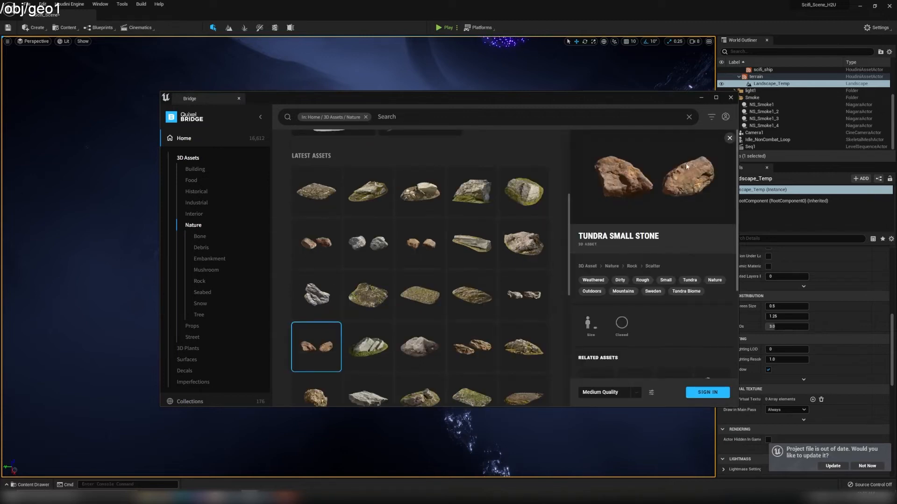
mouse_move(655, 187)
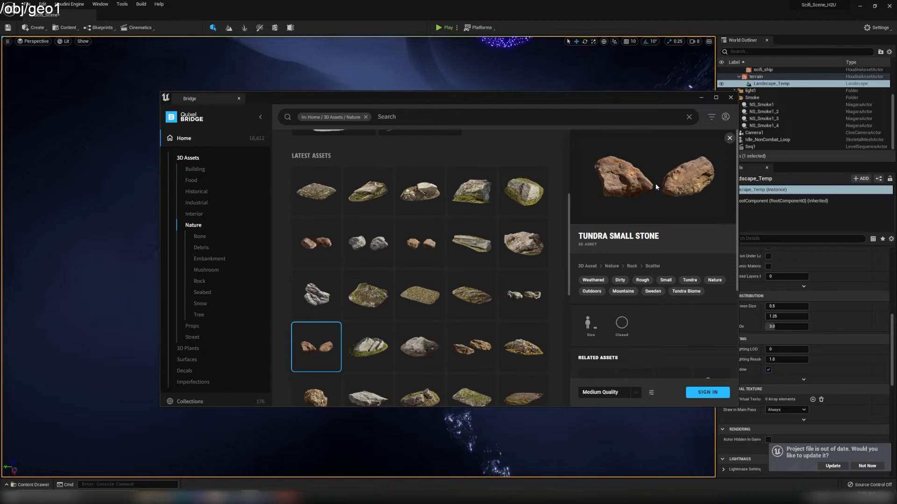
mouse_move(680, 152)
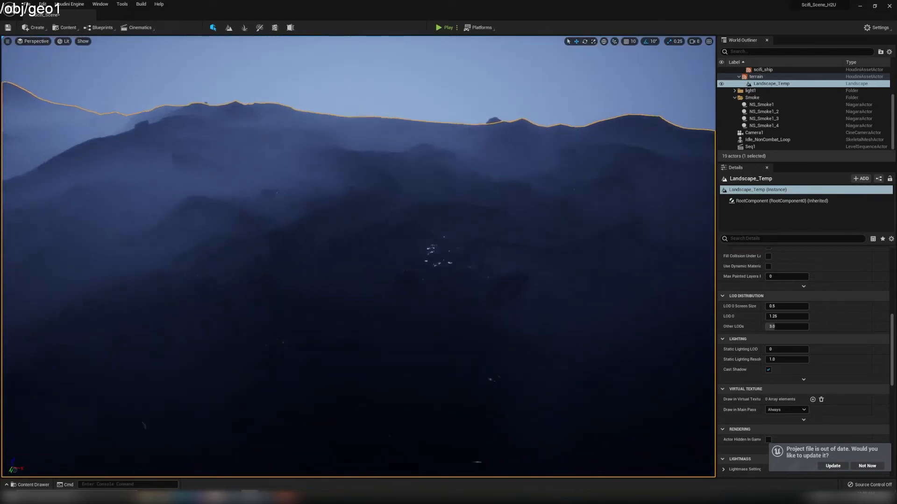
- Select the terrain HDA and check its Houdini Outputs instancing Nordic beach rock meshes, then show the Material folder
left_click(756, 76)
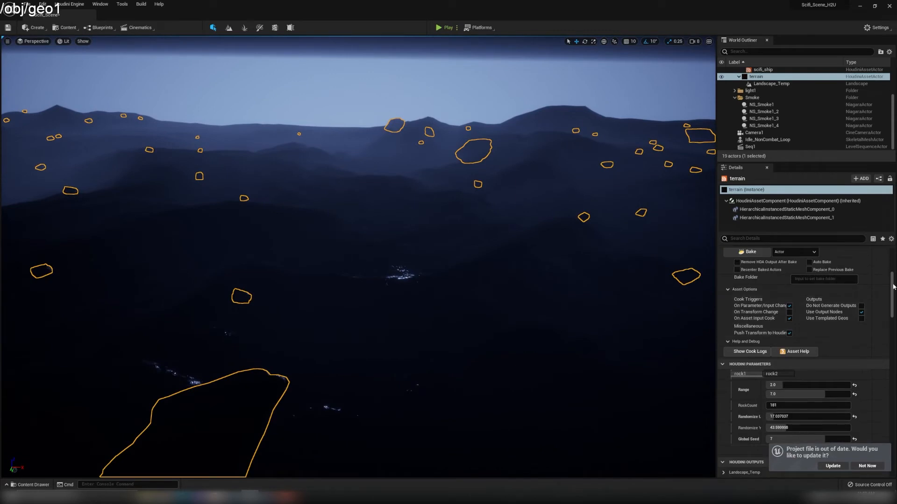
left_click(755, 76)
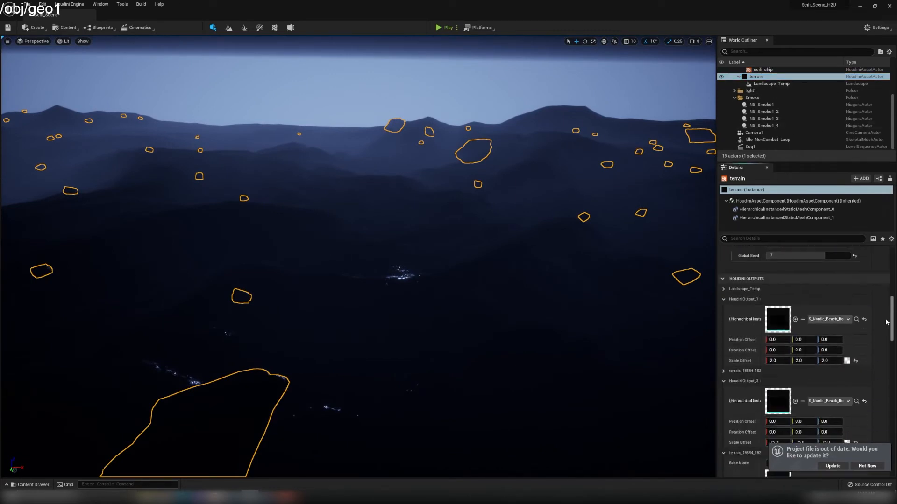
scroll("down", 3)
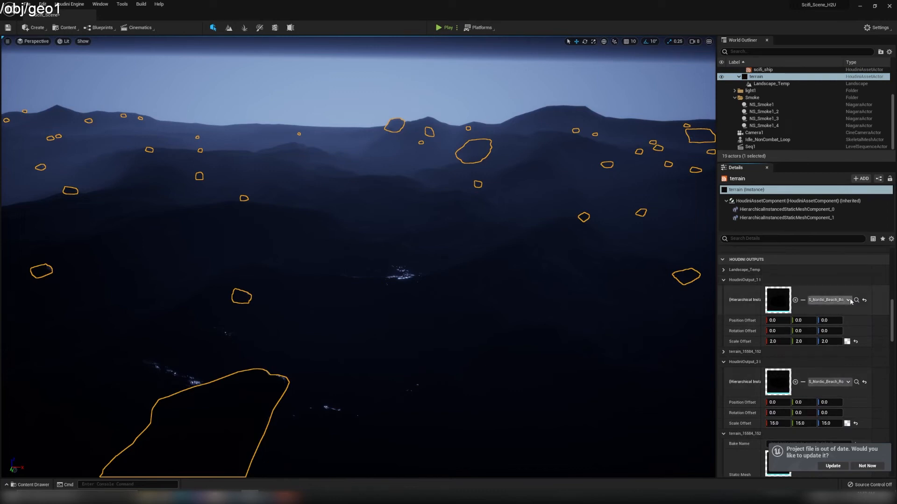
left_click(33, 485)
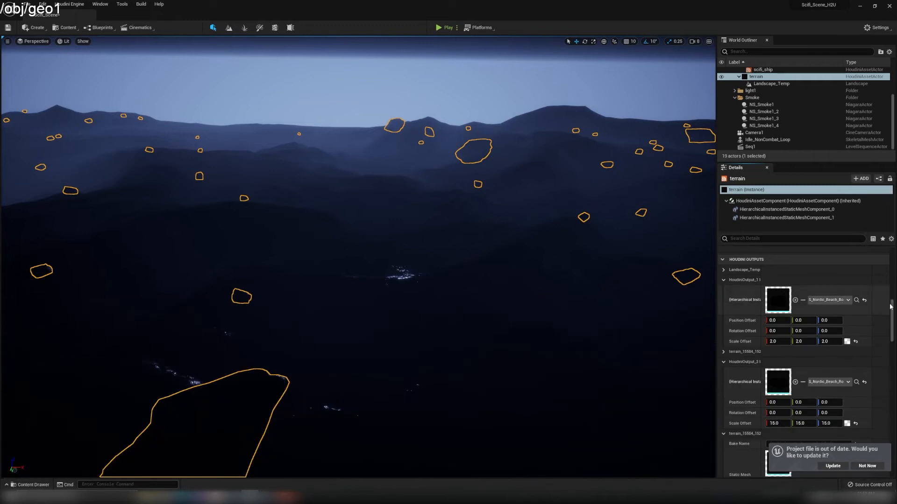
scroll("down", 3)
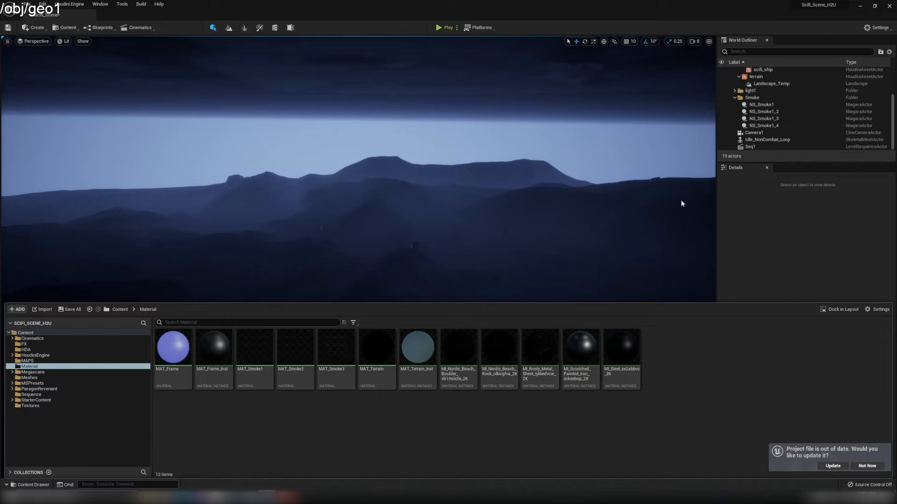
- Select Landscape_Temp in the viewport to show its Transform properties
left_click(770, 83)
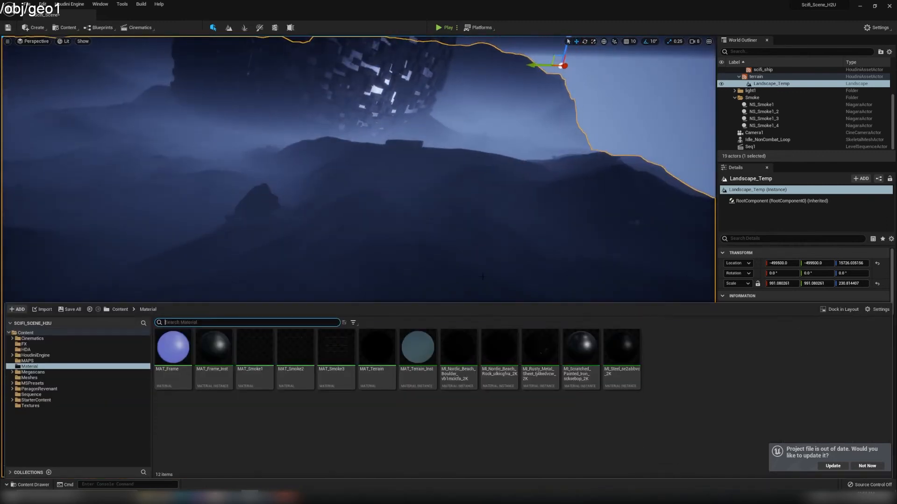
mouse_move(377, 348)
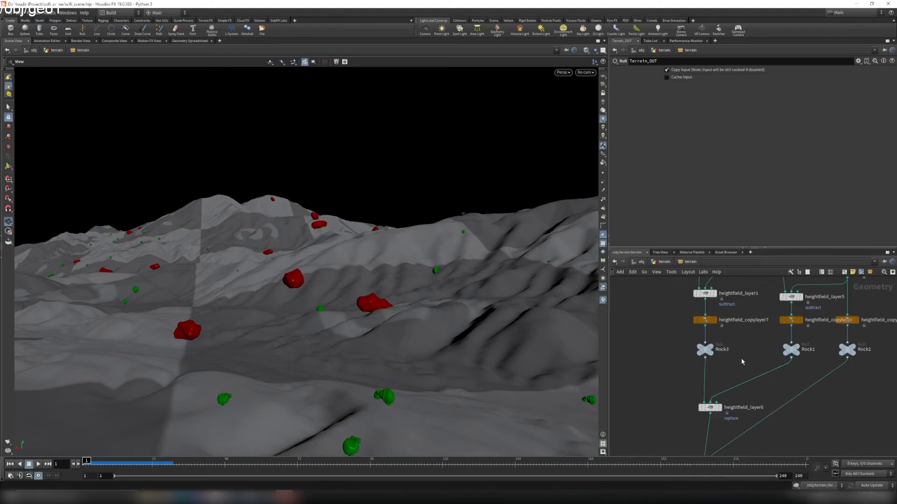
- Select the heightfield_layer7 node in the terrain network to display its rock-layer parameters
scroll("down", 3)
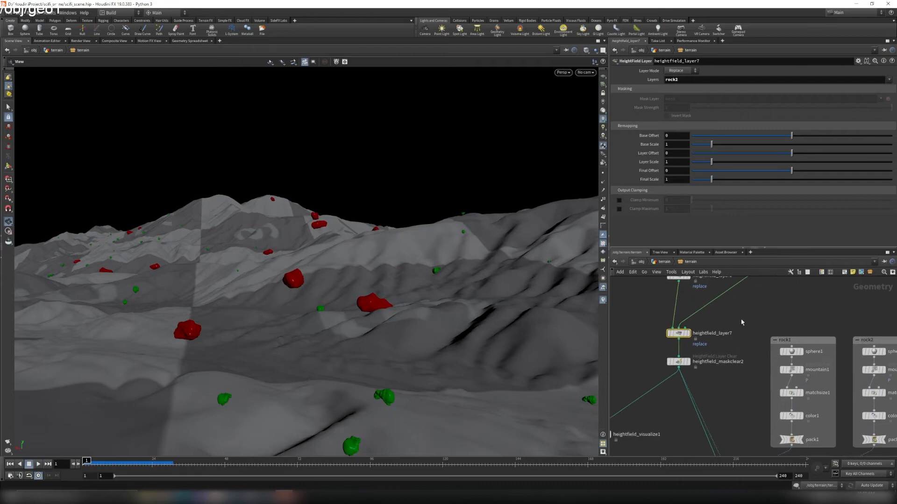
left_click(678, 361)
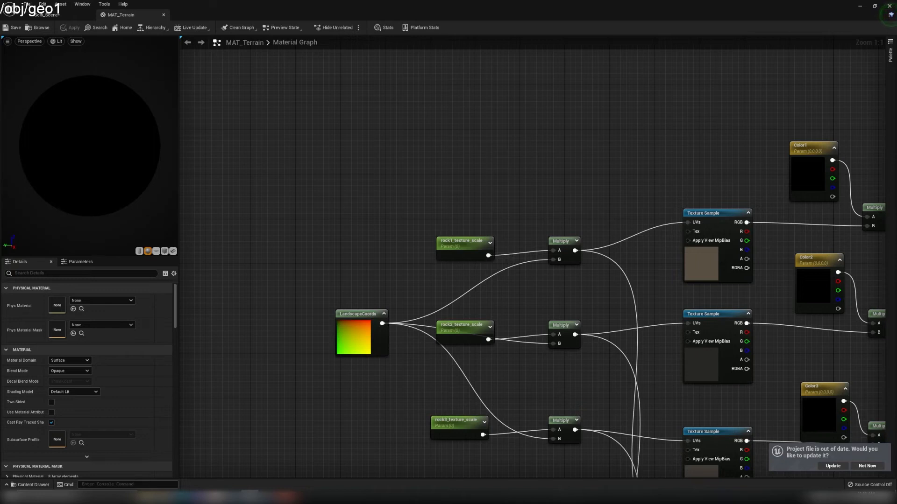
- Add a ScalarParameter named rock1_texture_scale to scale the LandscapeCoords UVs of the first rock texture
scroll("down", 3)
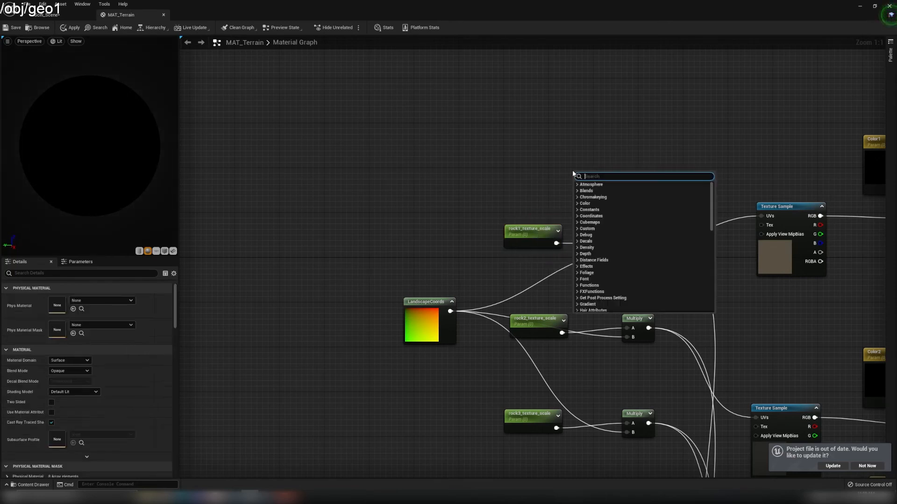
type("scal")
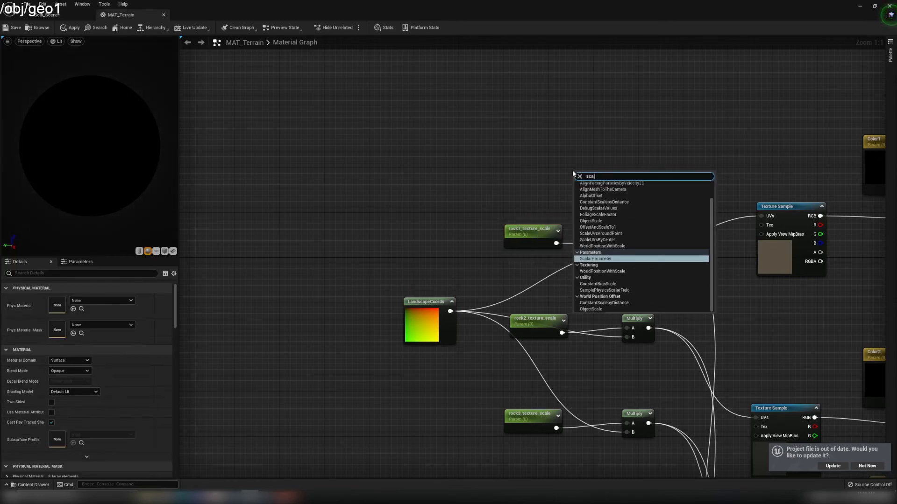
left_click(596, 259)
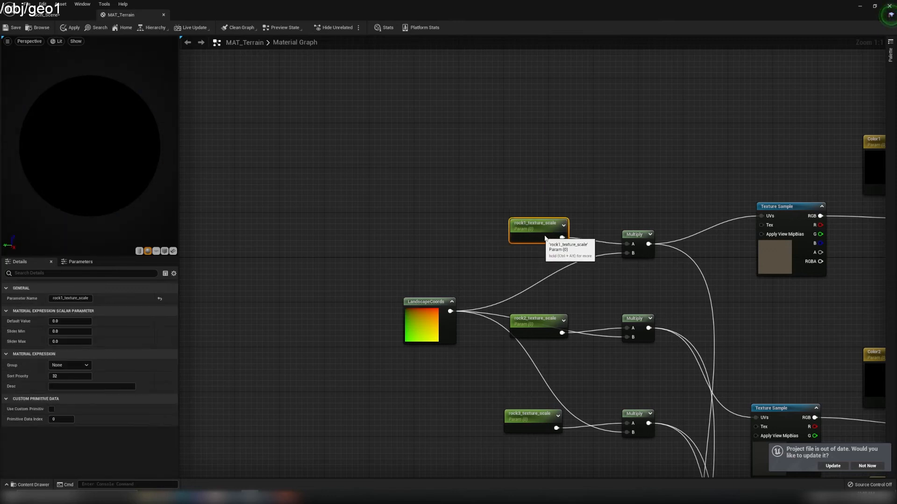
left_click_drag(538, 229, 550, 215)
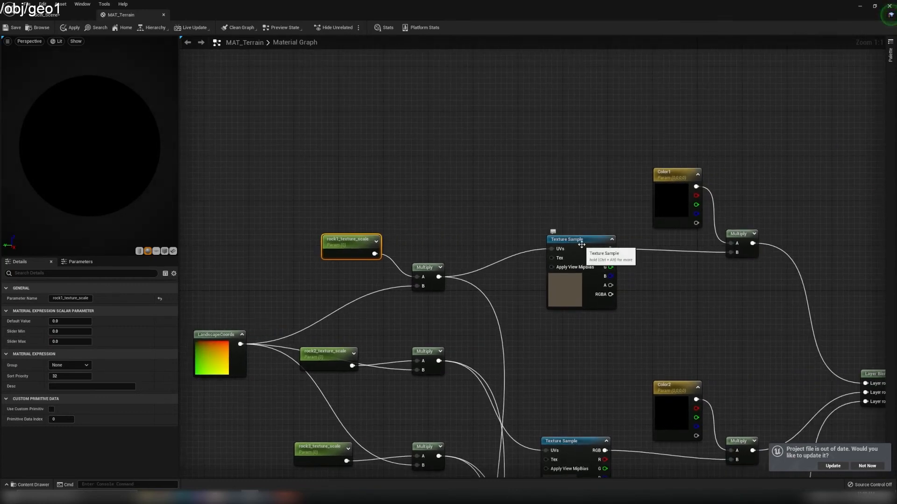
- Select the first rock Texture Sample and its Color1 tint parameter to review the tinted blend inputs
left_click(579, 240)
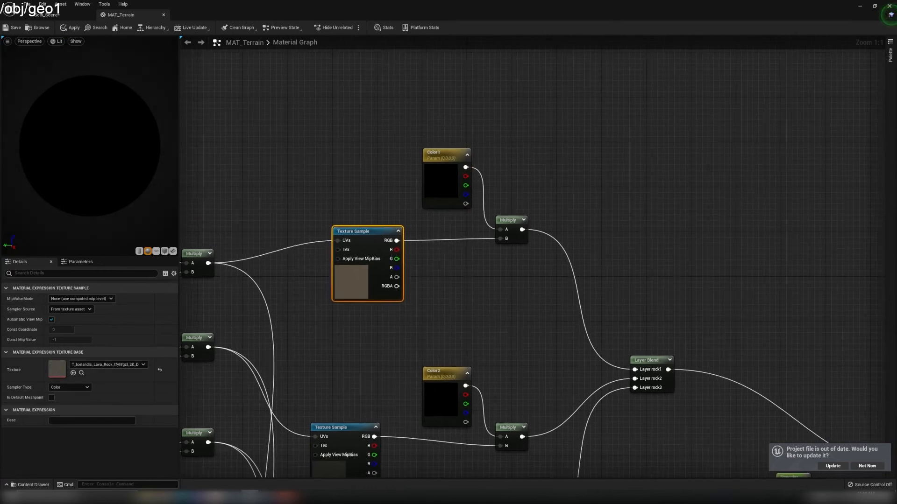
left_click(447, 154)
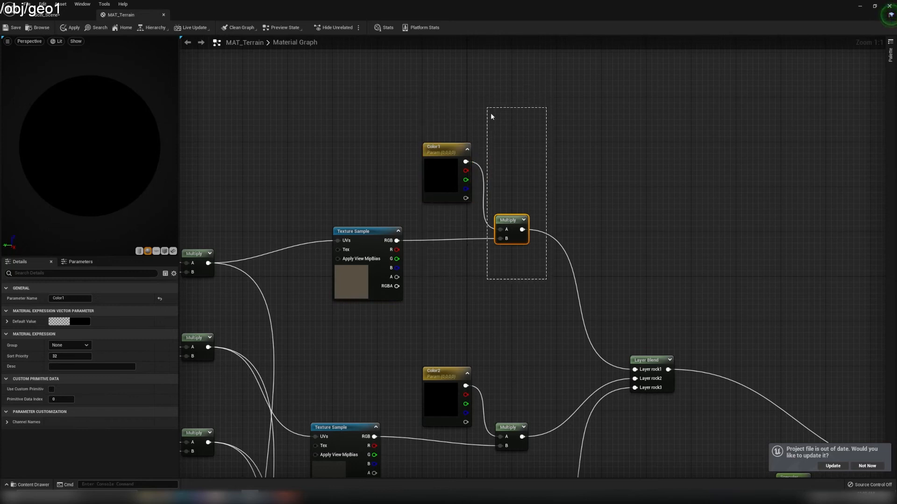
left_click(446, 147)
type("lands")
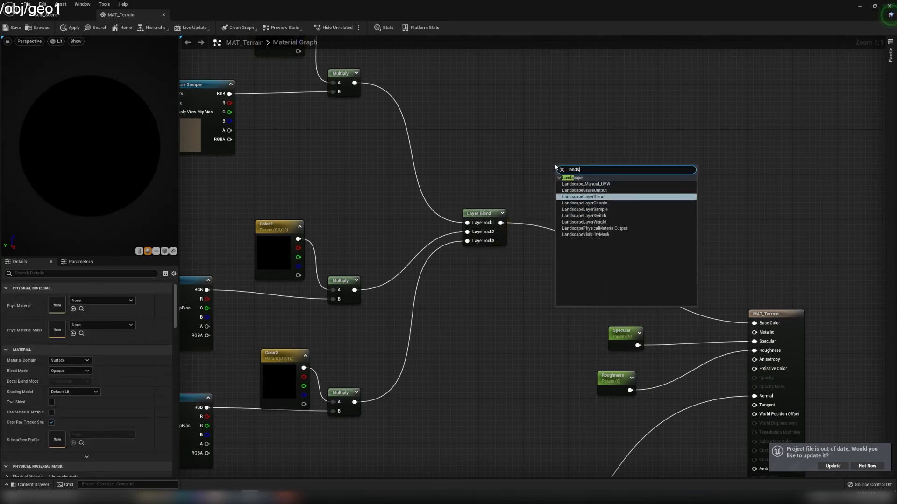
- Add a LandscapeLayerBlend node and give it one unnamed layer in the Details panel
left_click(583, 196)
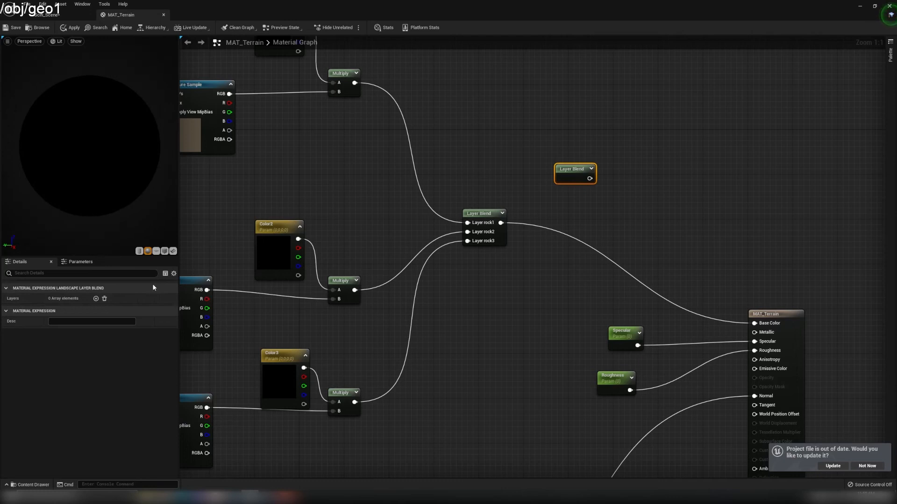
mouse_move(51, 304)
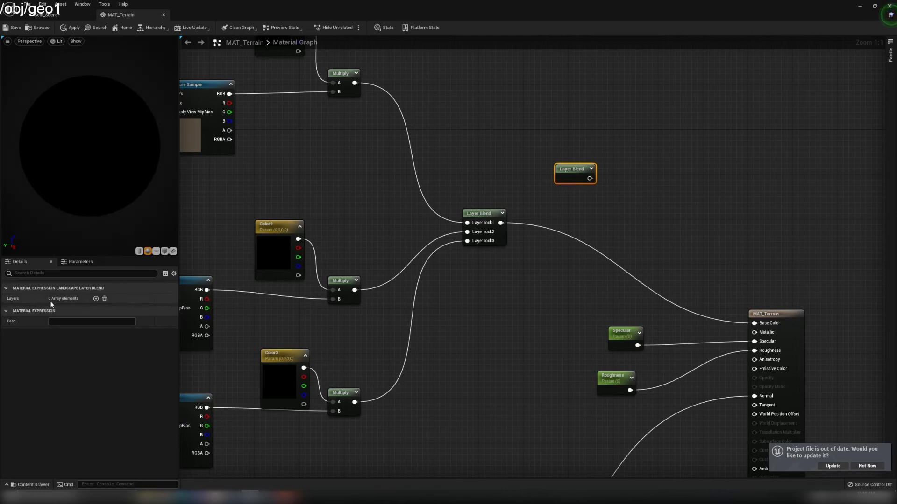
left_click(96, 299)
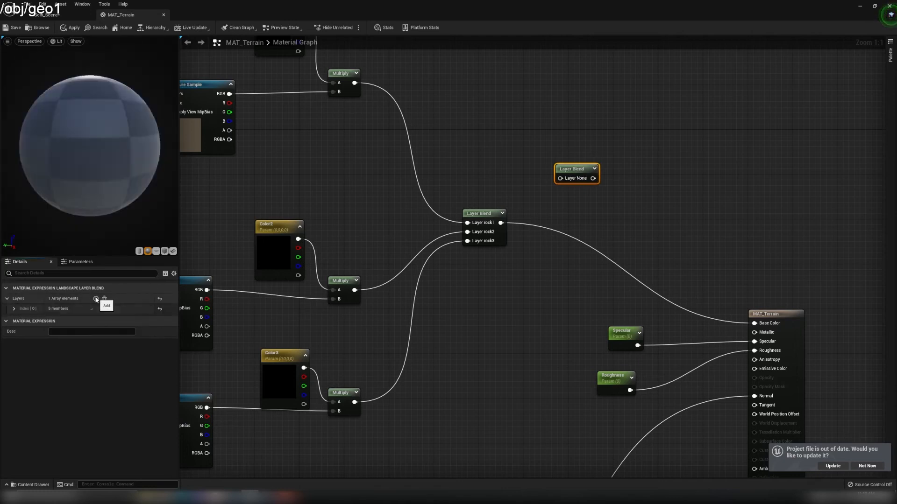
left_click(14, 310)
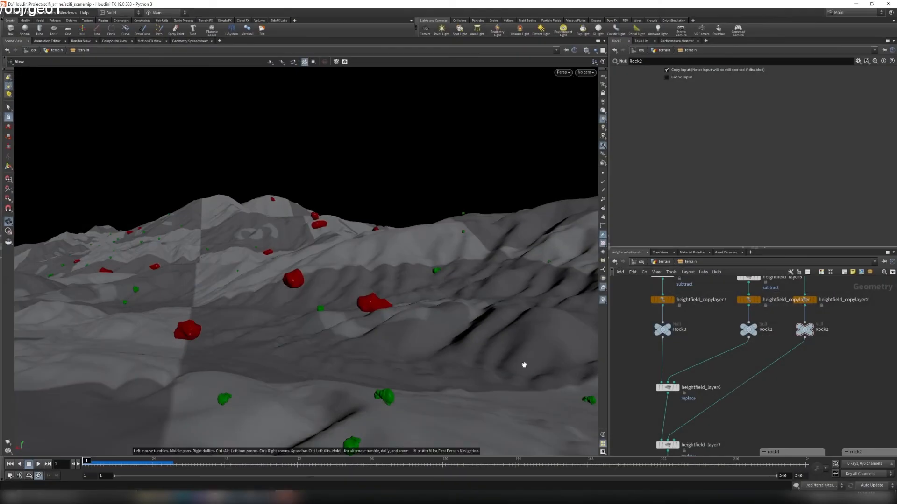
left_click(666, 387)
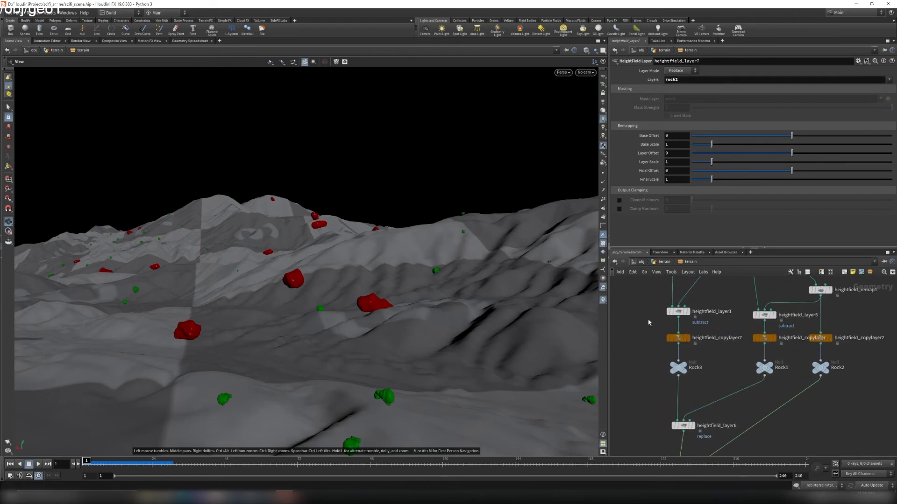
left_click(678, 337)
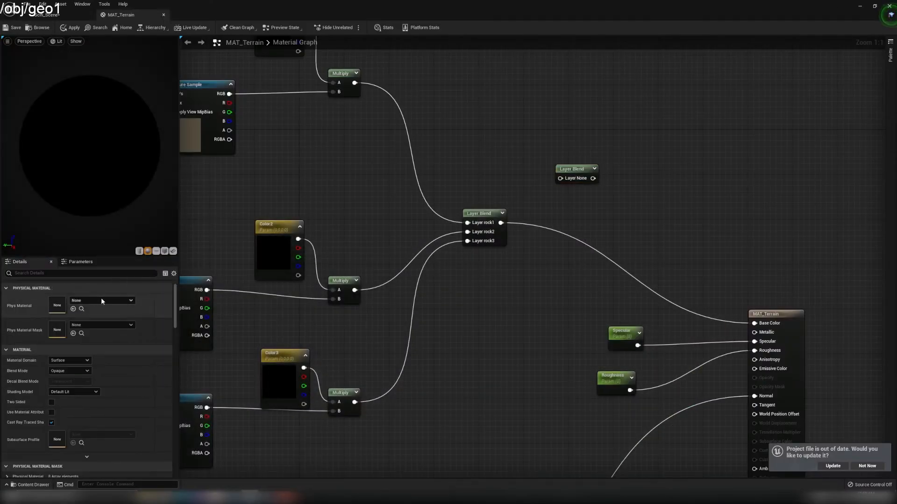
- Select the new single-layer blend node and adjust its empty layer entry
left_click(577, 169)
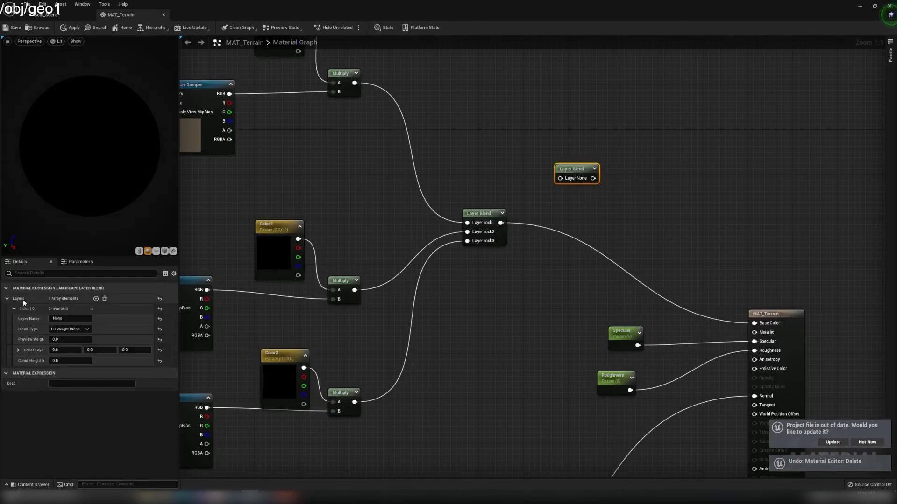
left_click(15, 308)
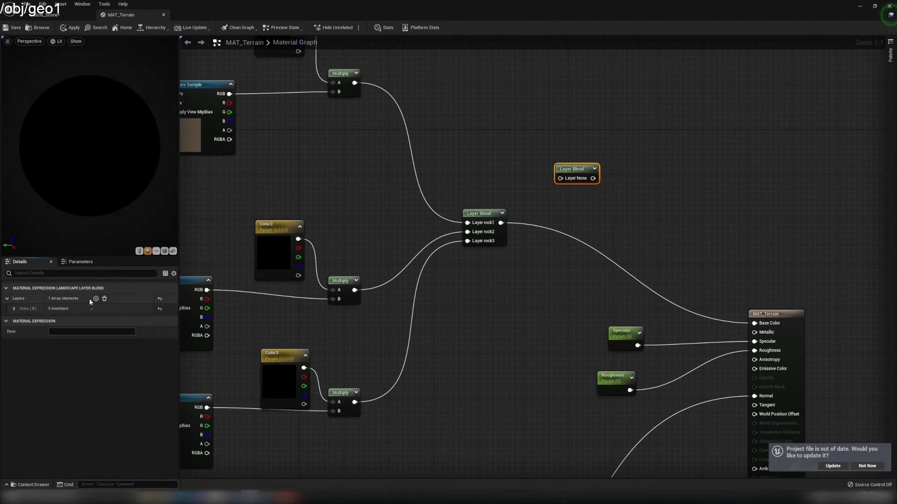
left_click(95, 299)
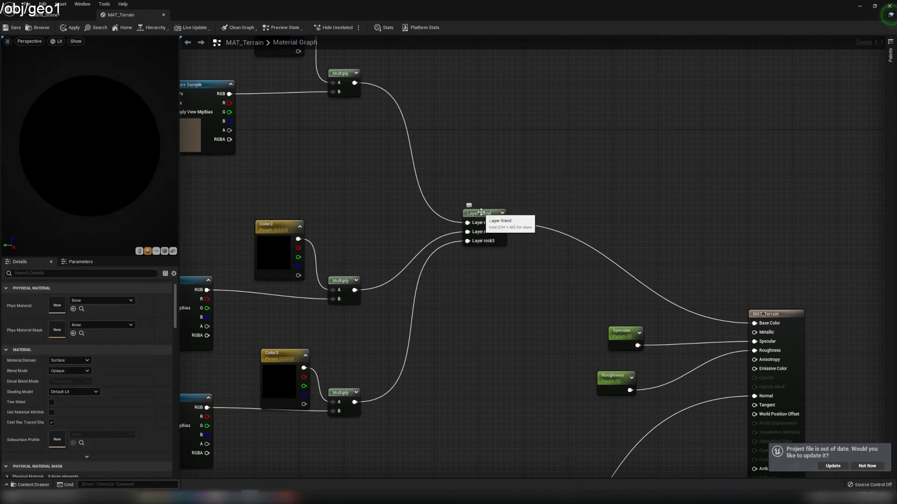
- Inspect the existing rock layer blend's rock2 layer settings as reference for the normal-map chain
left_click(483, 213)
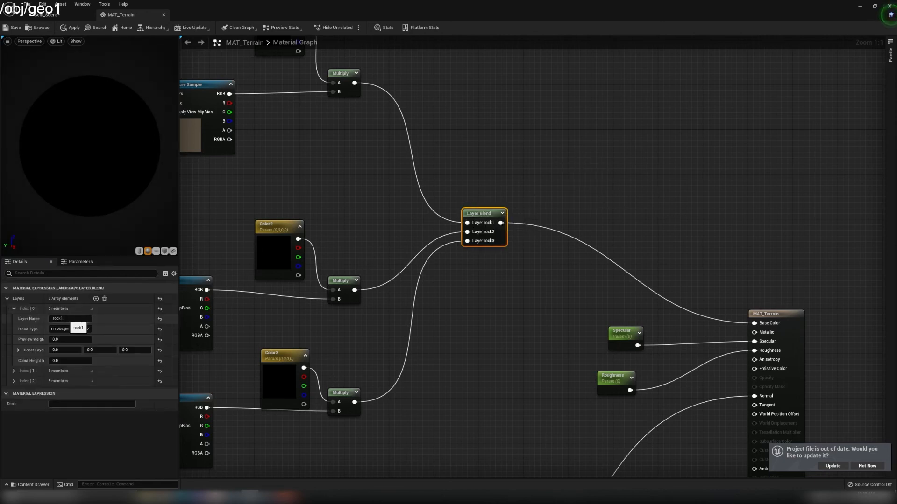
left_click(13, 371)
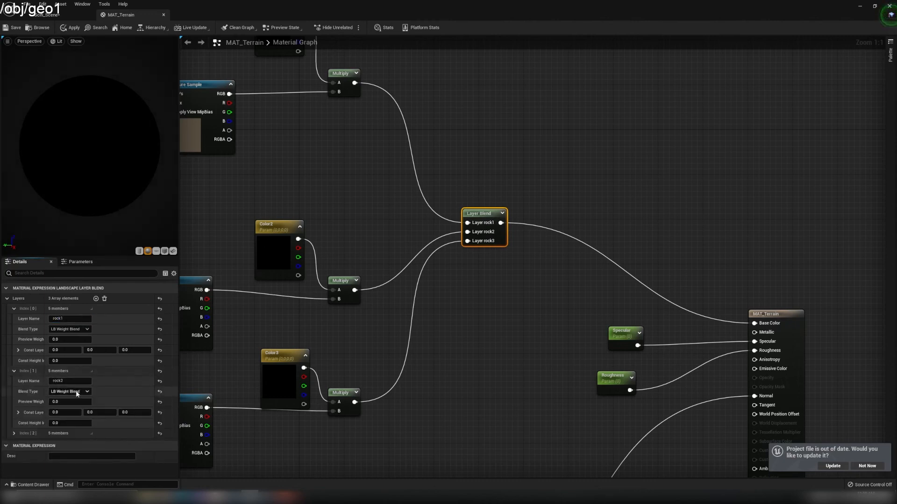
scroll("down", 3)
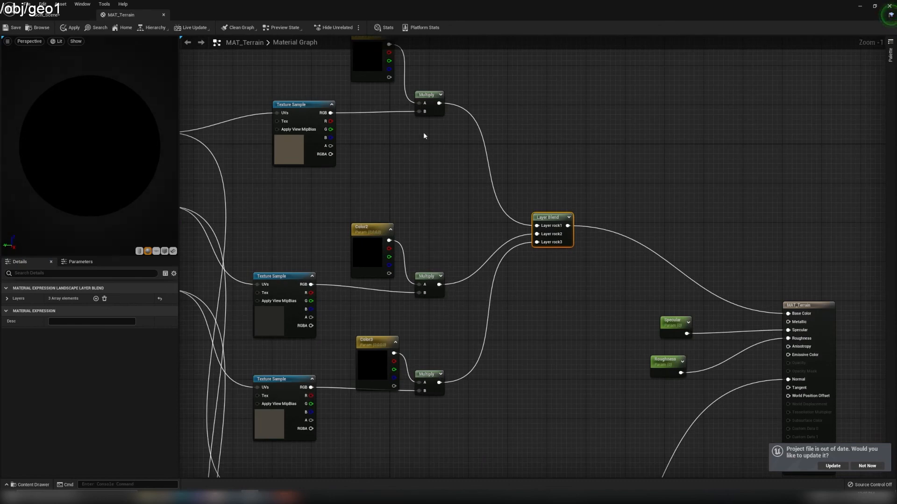
mouse_move(450, 210)
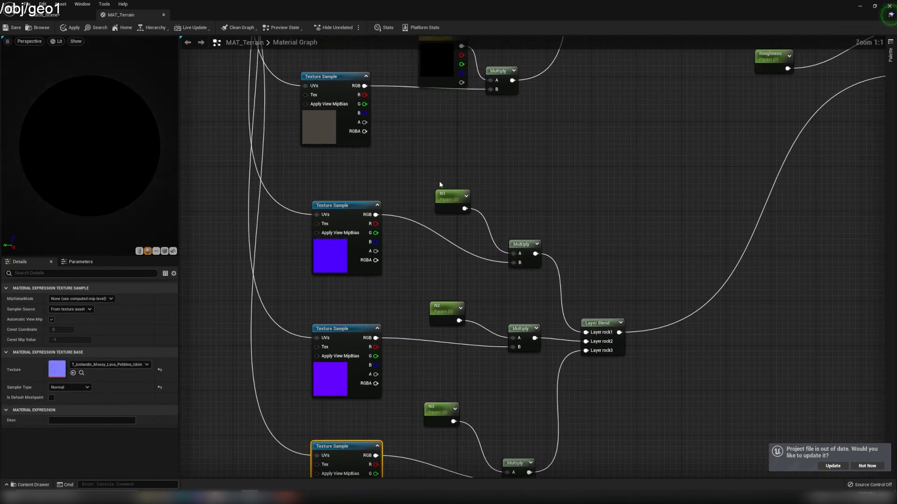
left_click(452, 197)
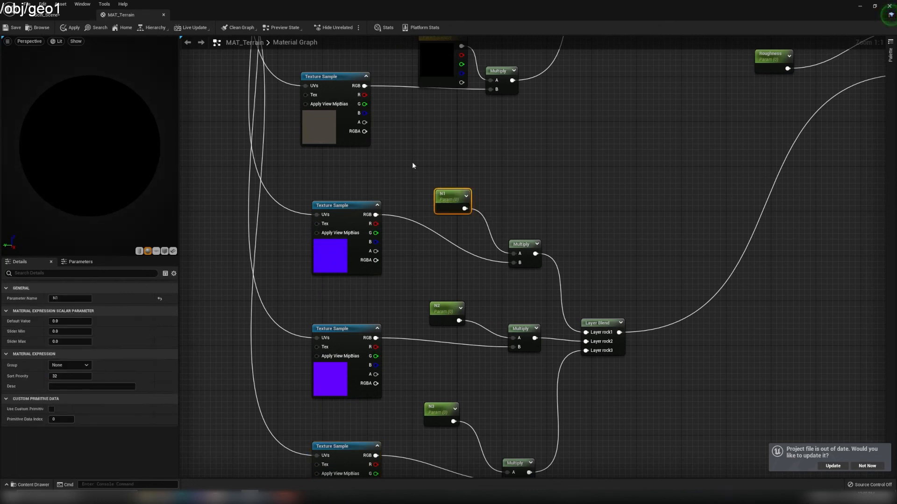
left_click_drag(417, 165, 495, 443)
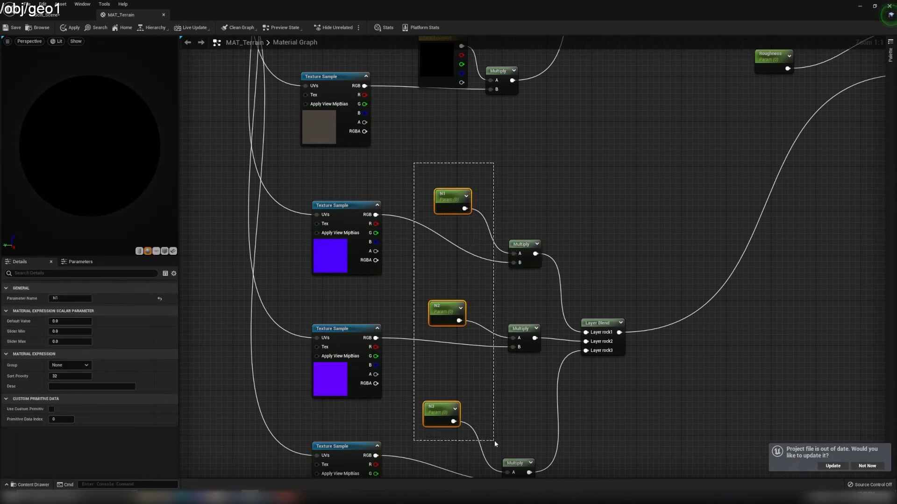
left_click(599, 322)
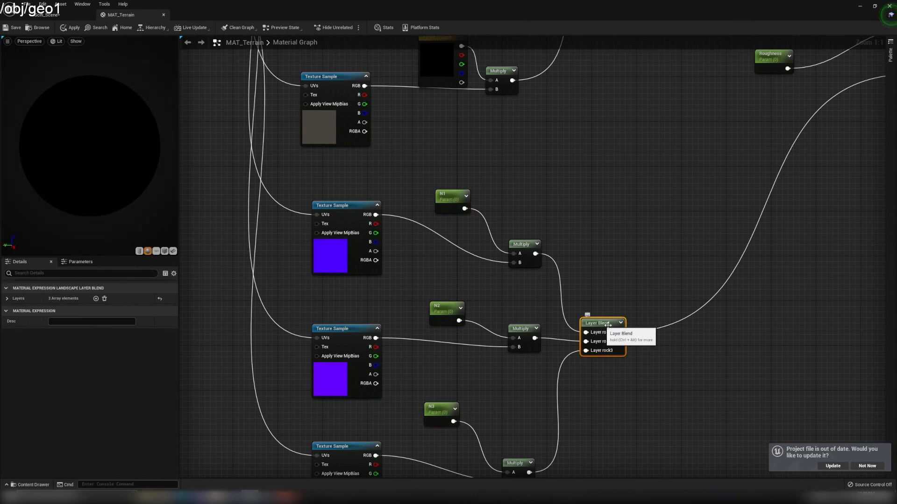
left_click(5, 298)
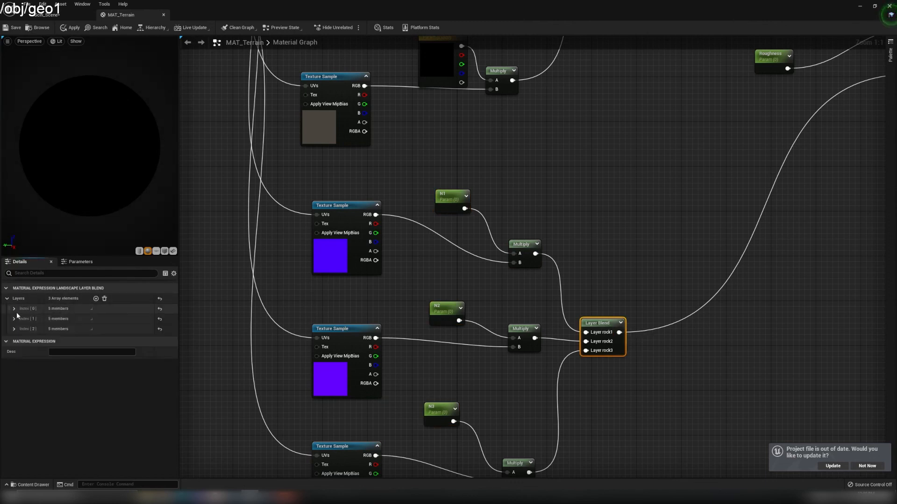
left_click(14, 309)
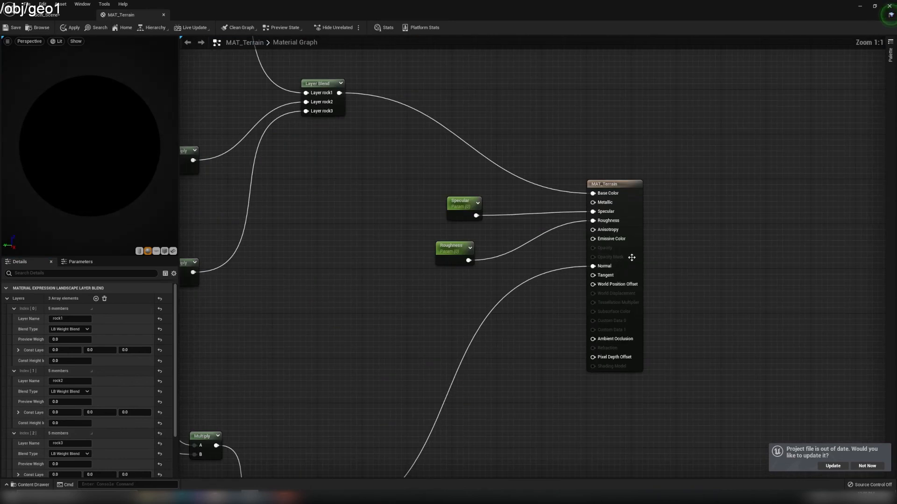
left_click_drag(331, 148, 485, 281)
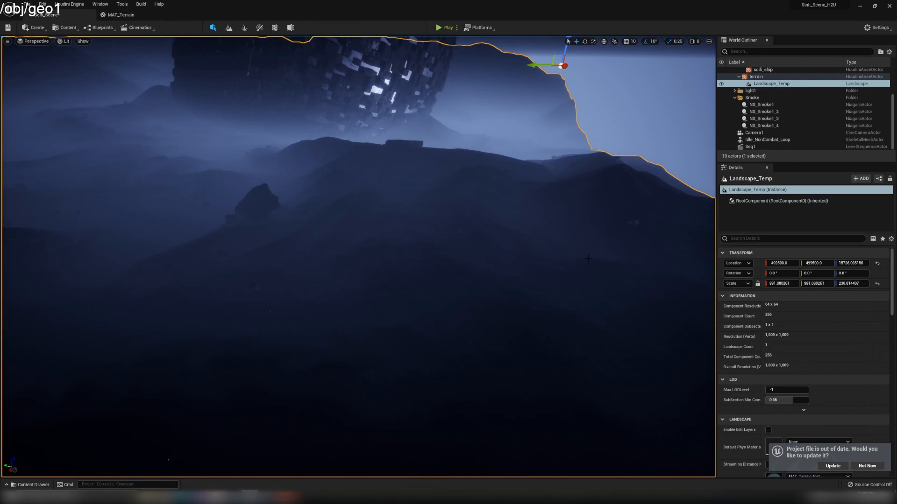
- Deselect in the level viewport and select Landscape_Temp again in the World Outliner
left_click(611, 125)
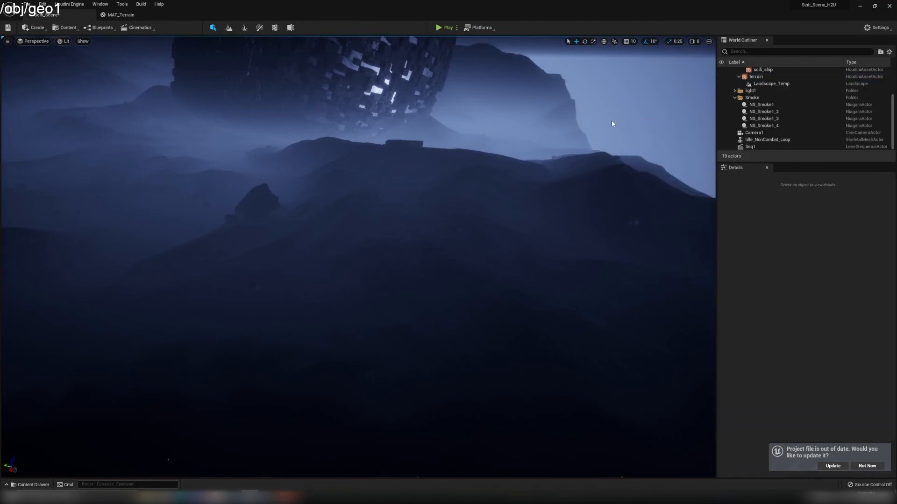
left_click(771, 84)
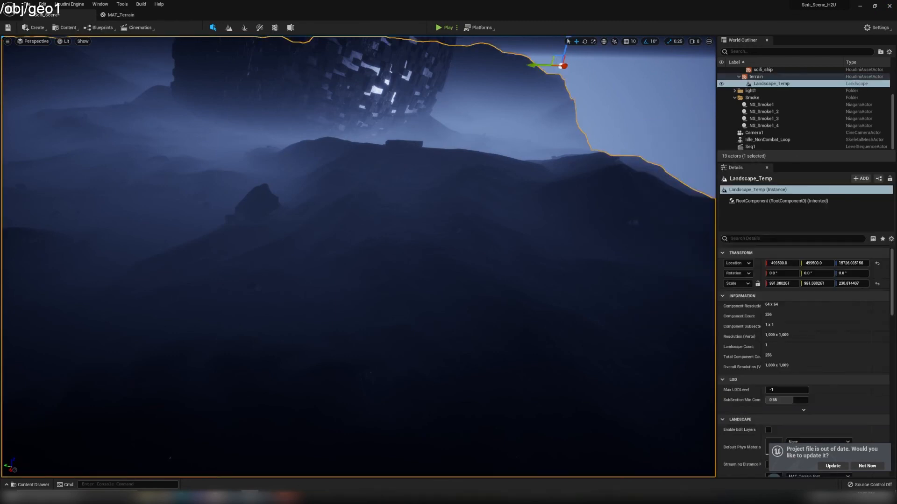